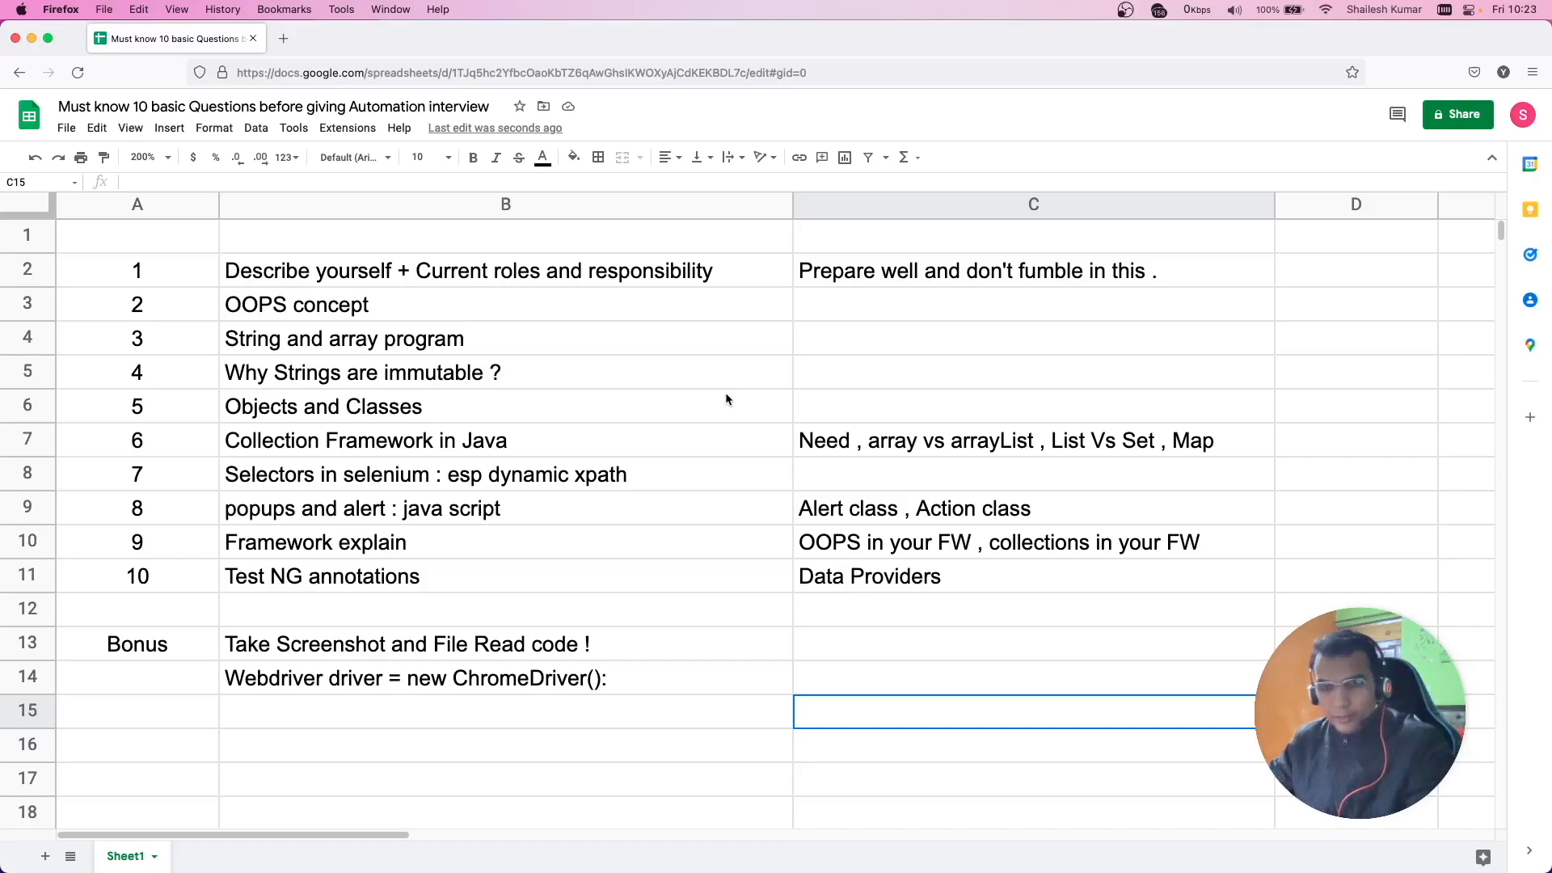
{"action": "mouse_move", "coordinate": [660, 373]}
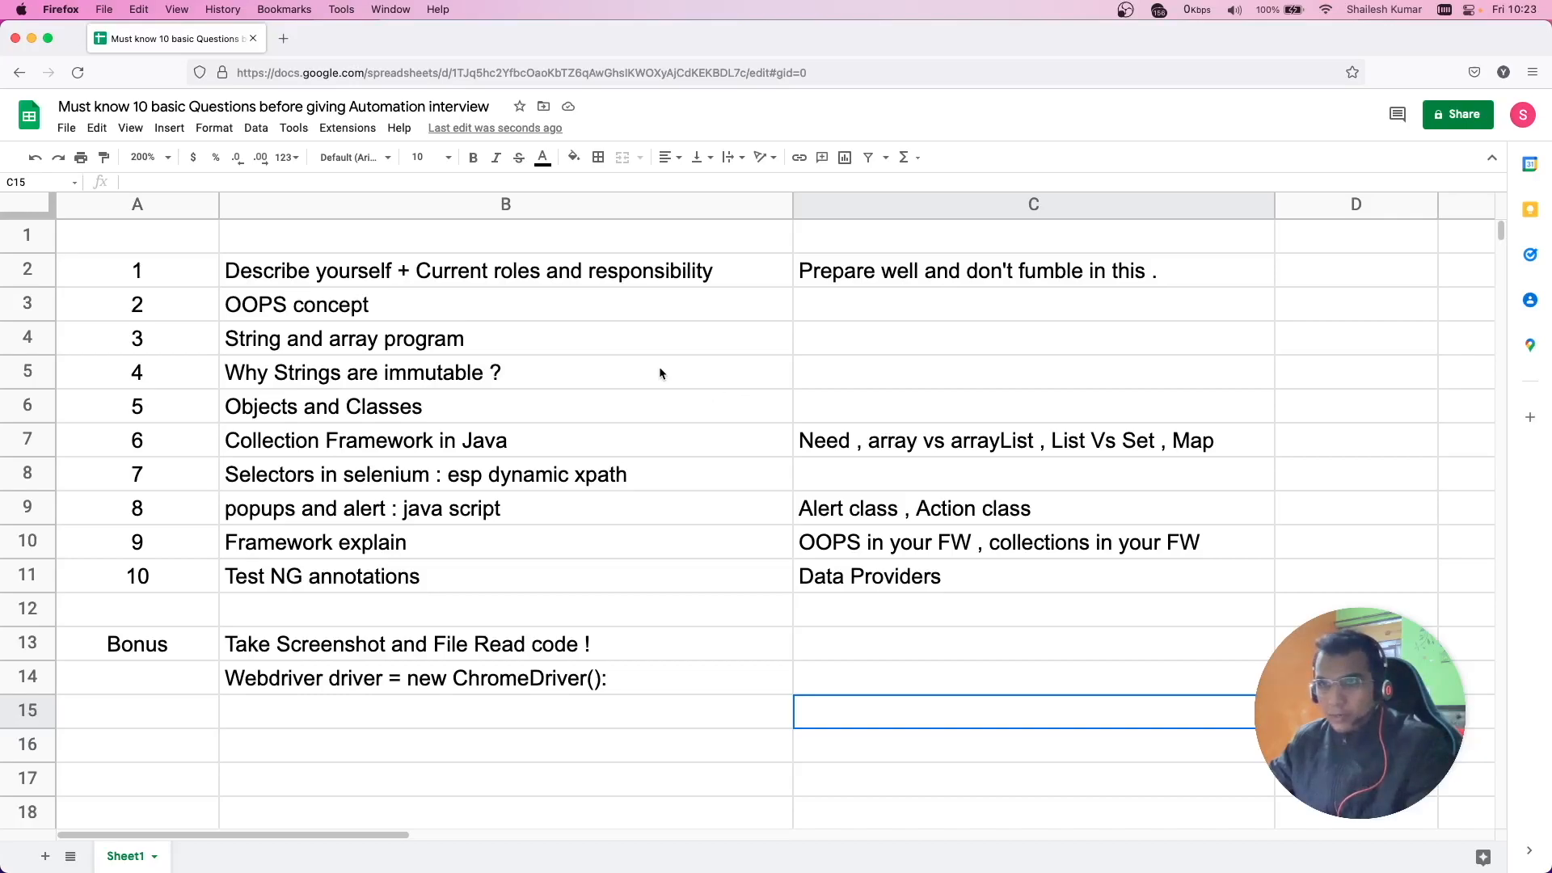
{"action": "mouse_move", "coordinate": [157, 281]}
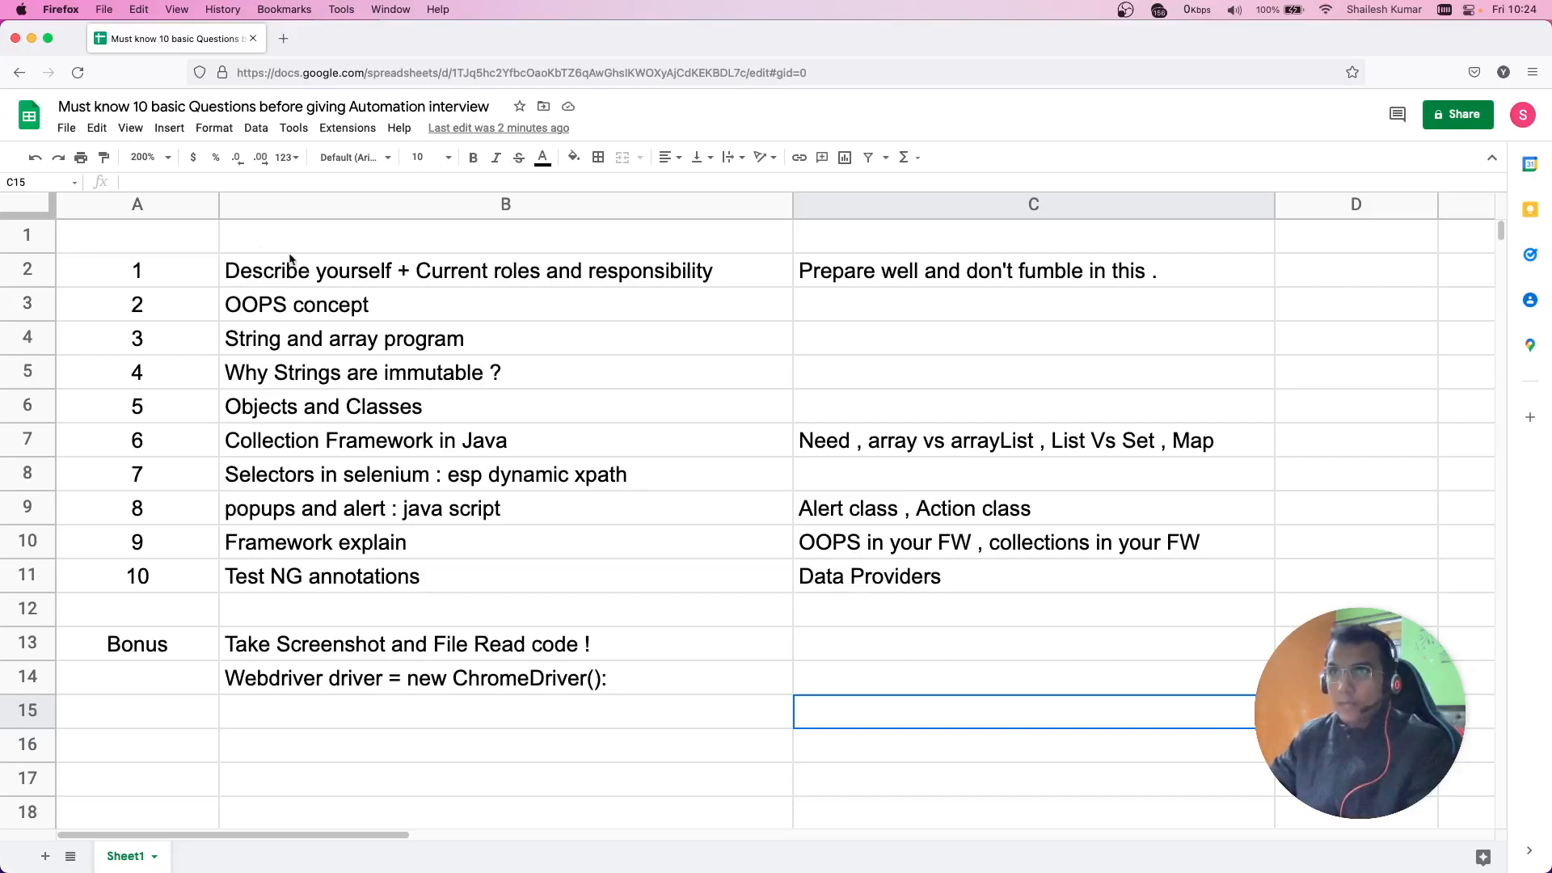
Step: Enter the heading 'Selenium with Java' in cell B1 above the question list
{"action": "left_click", "coordinate": [467, 270]}
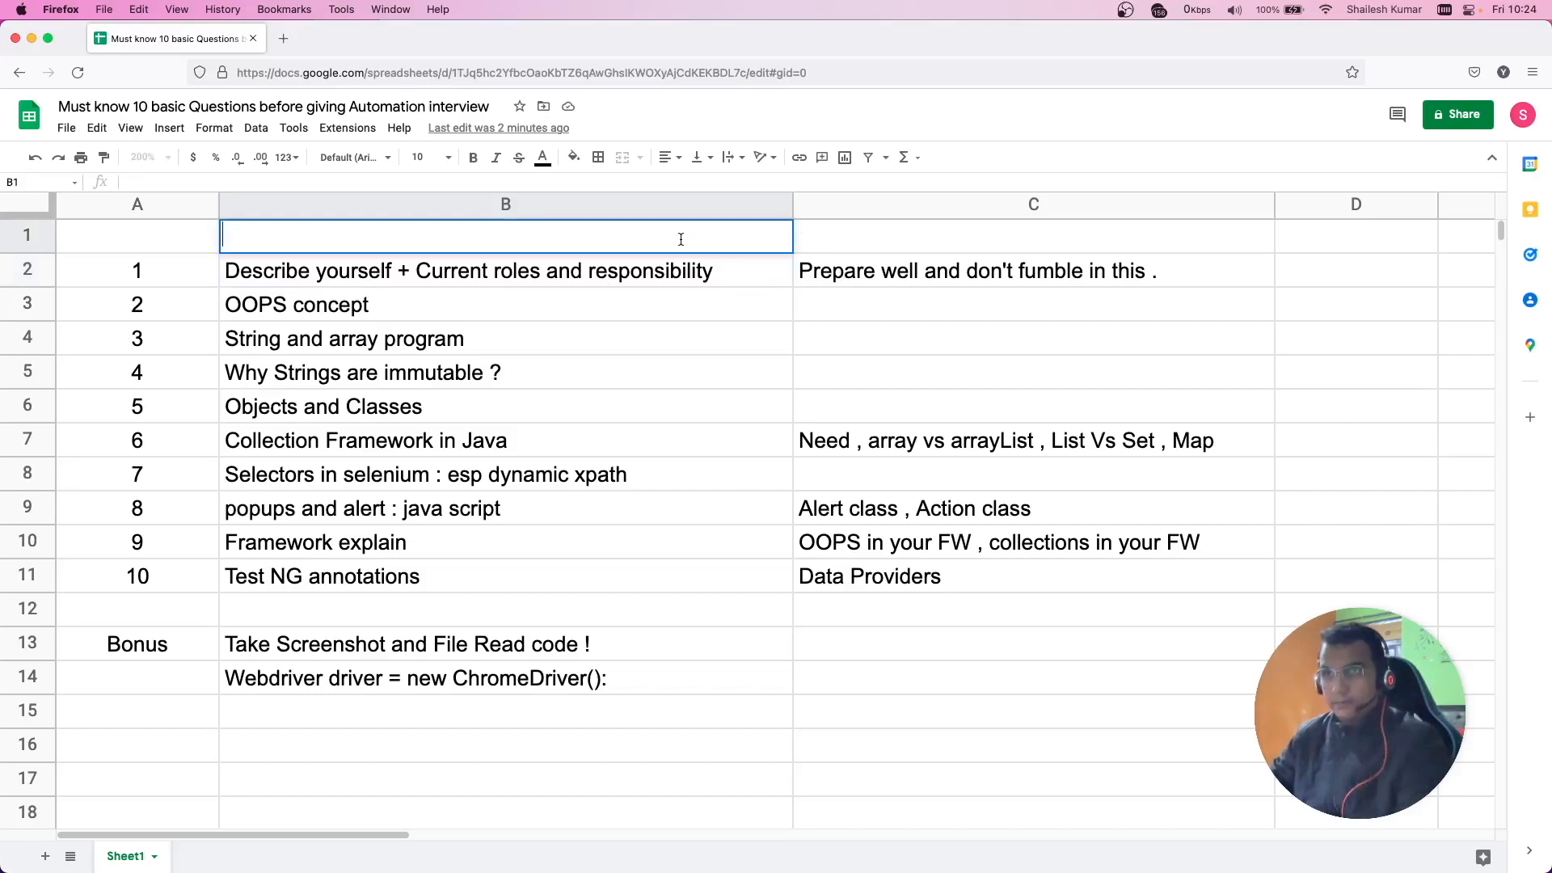
{"action": "type", "text": "Selenium with Java"}
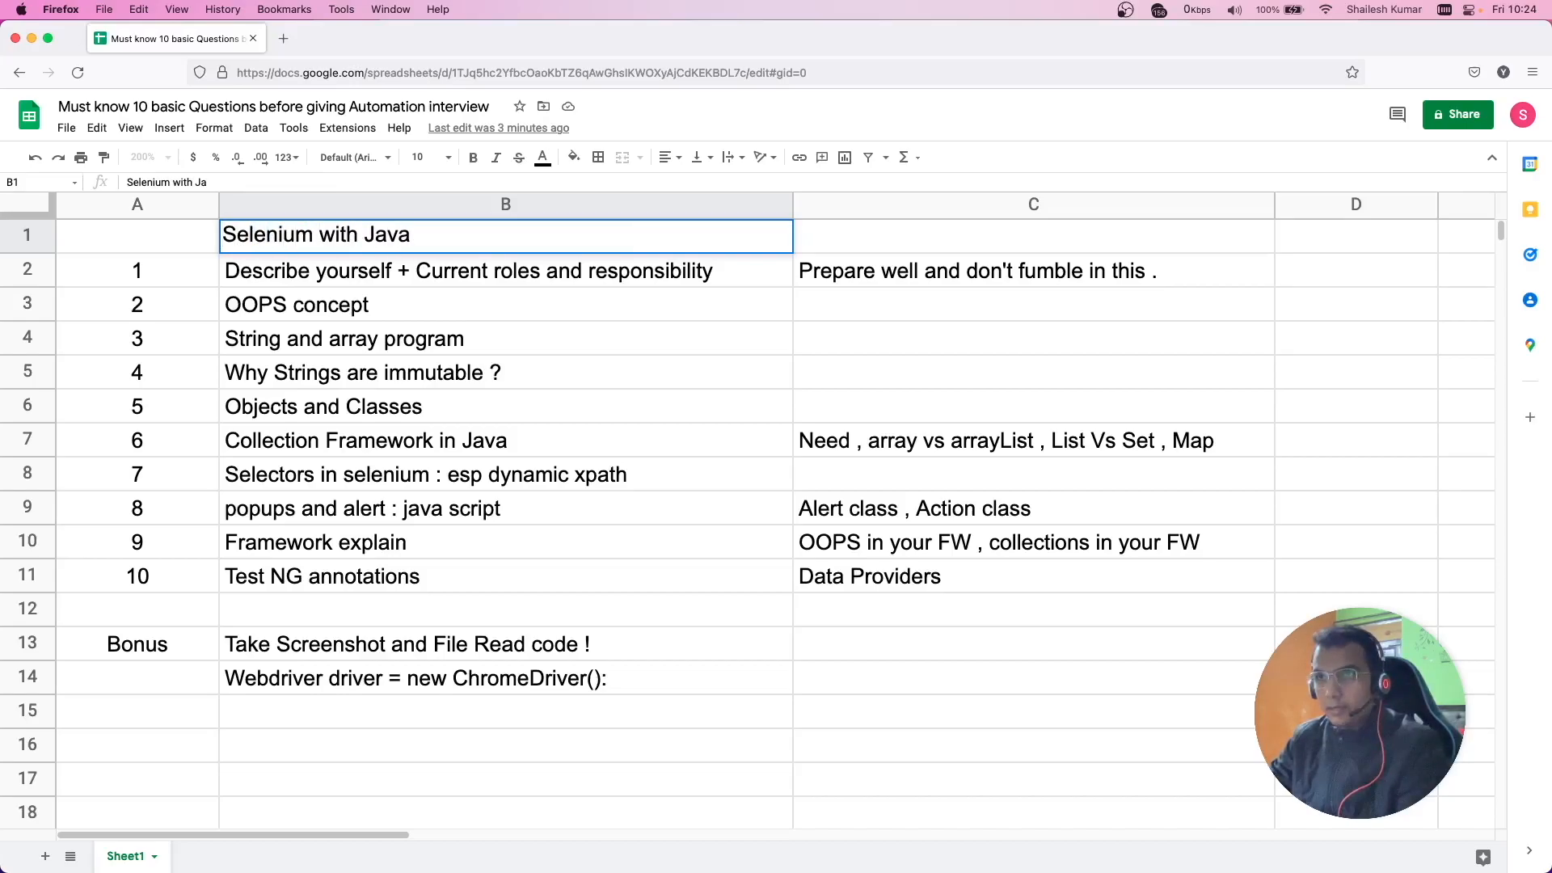
{"action": "left_click", "coordinate": [1033, 236]}
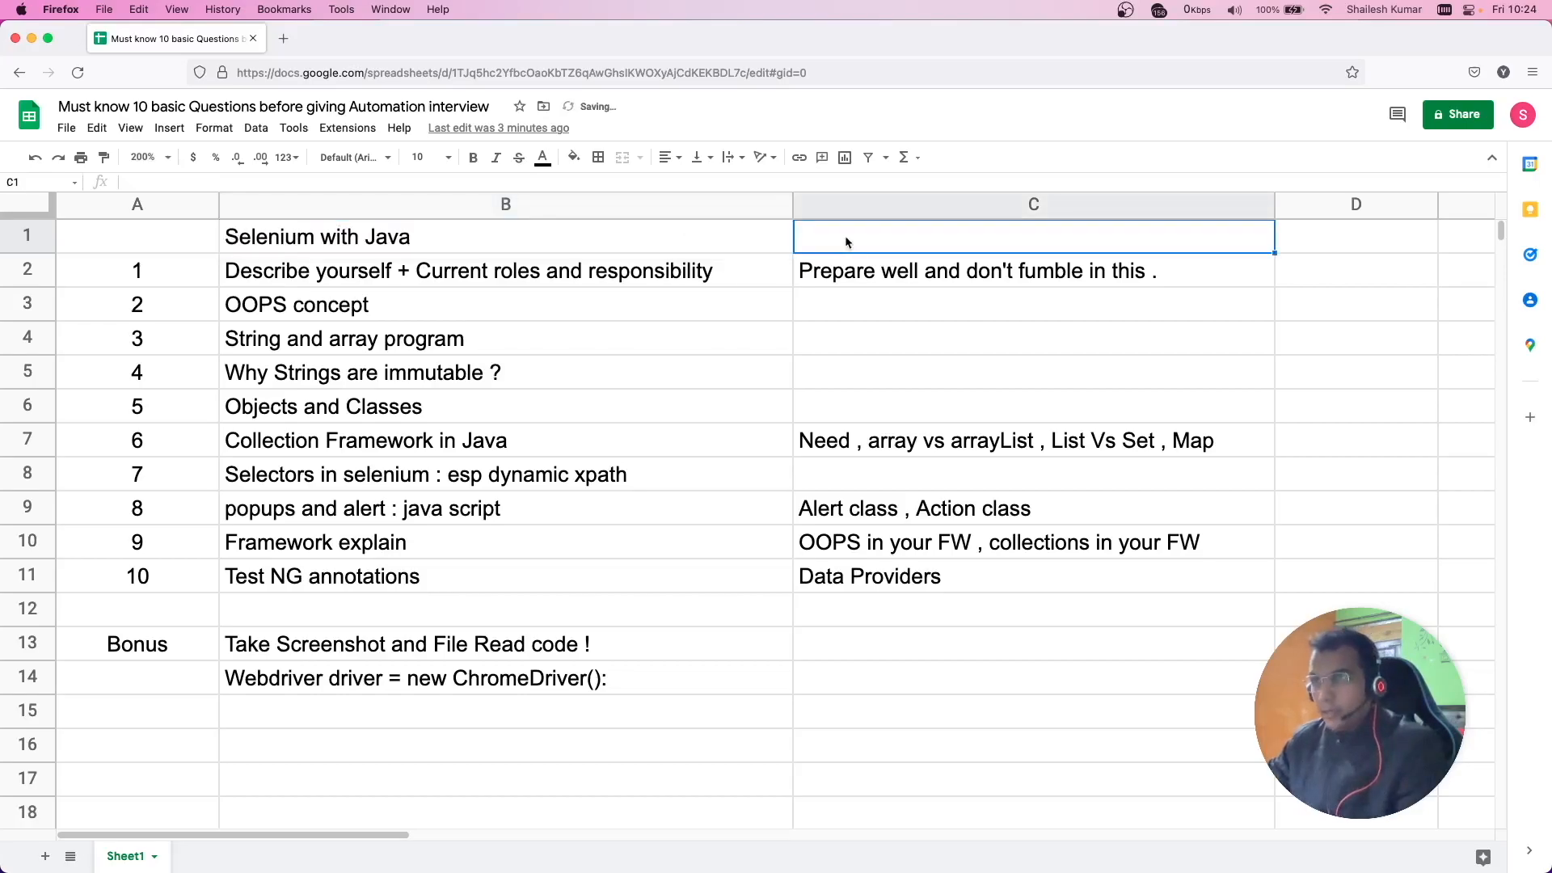
{"action": "left_click", "coordinate": [505, 236]}
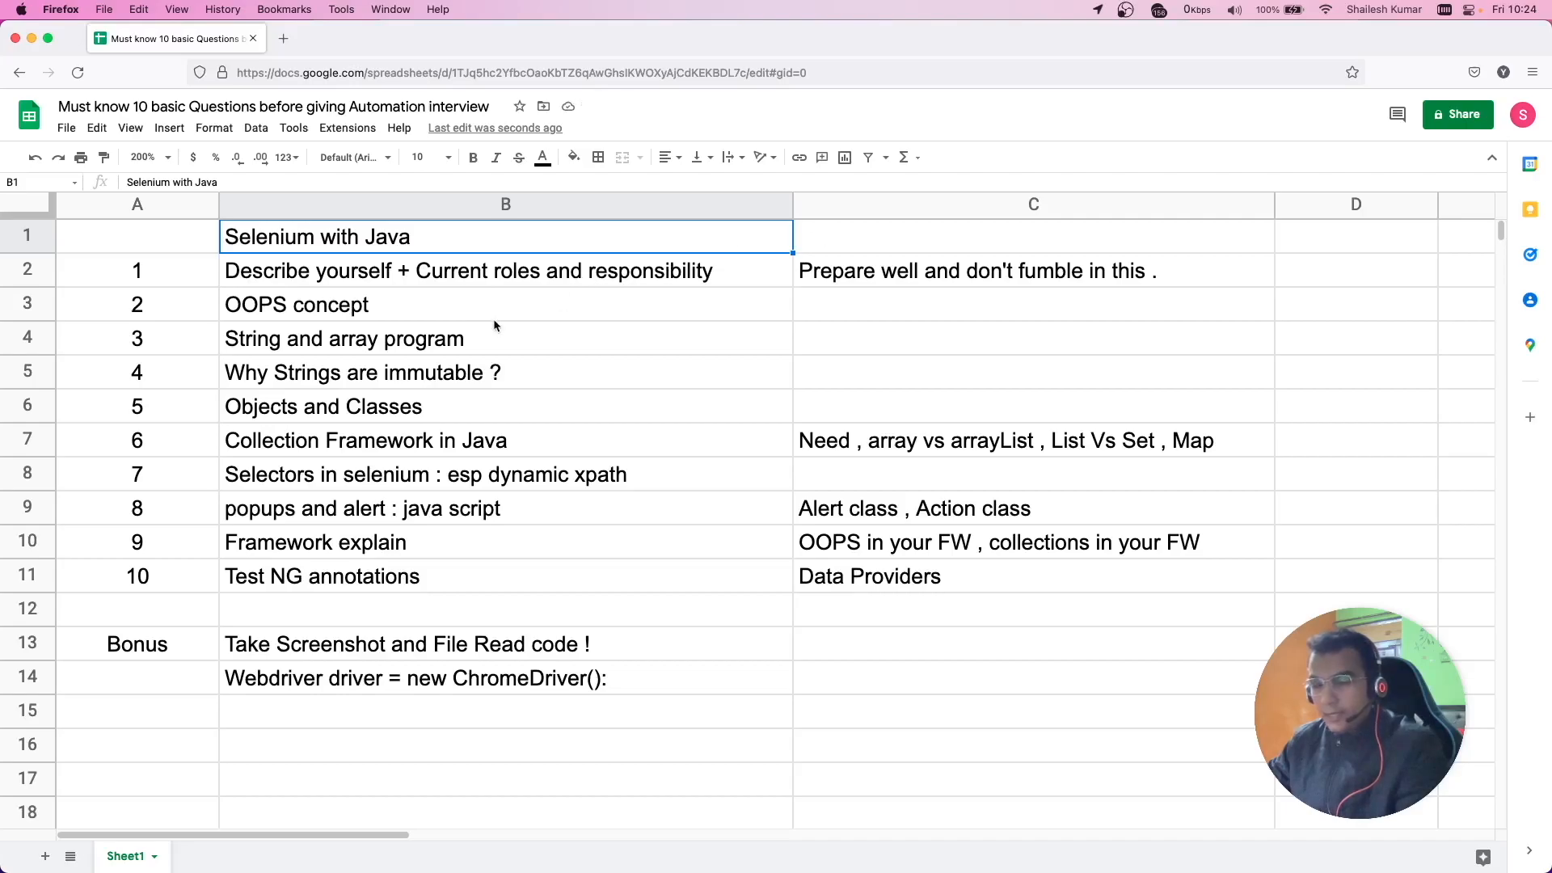
{"action": "mouse_move", "coordinate": [433, 310]}
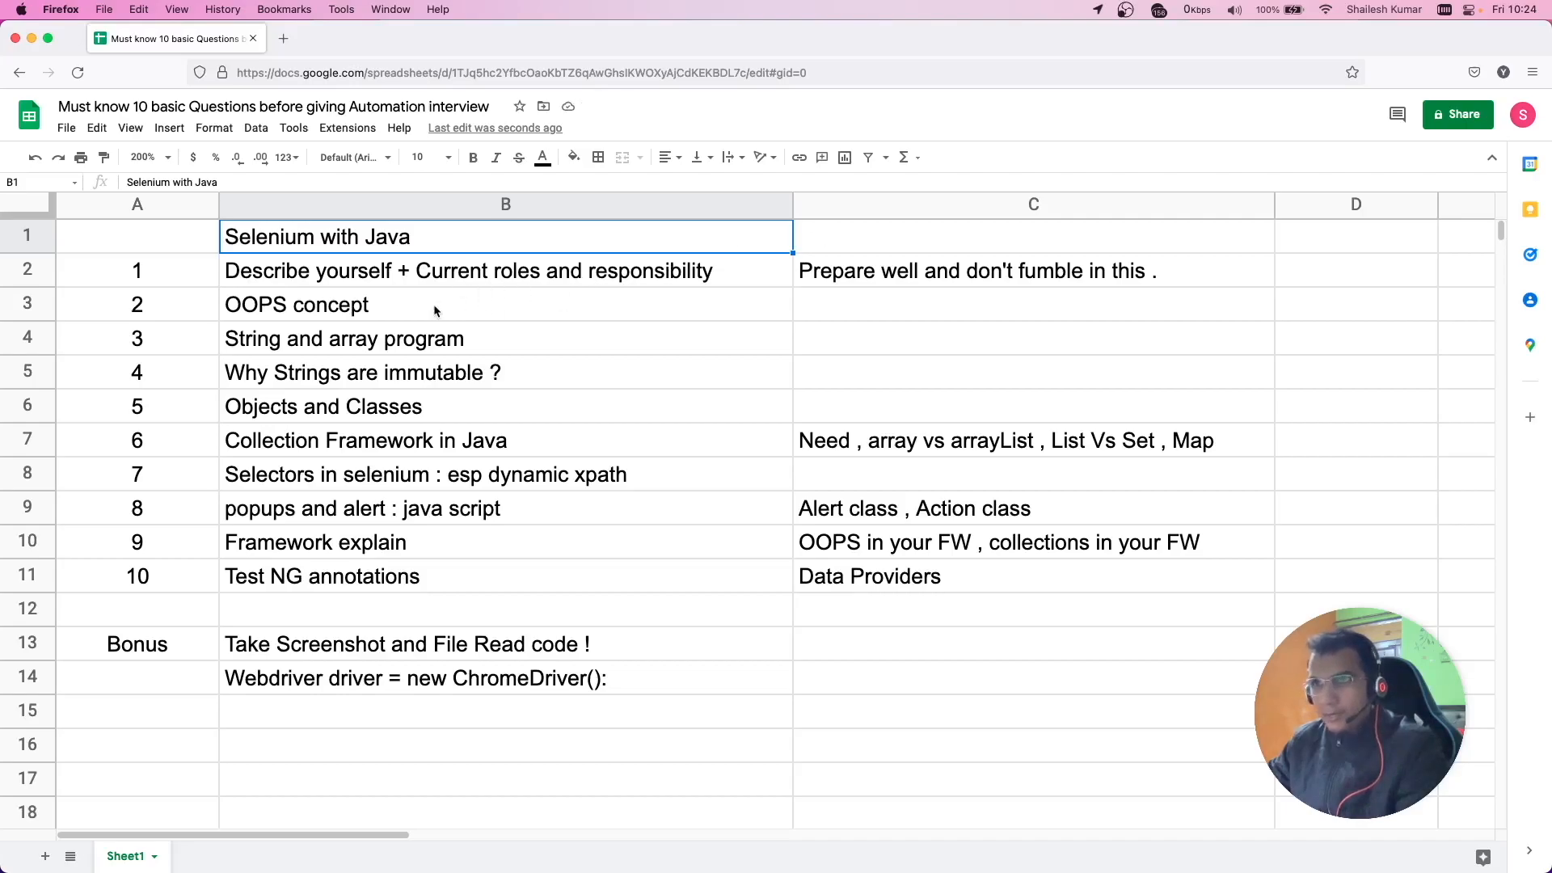
{"action": "left_click", "coordinate": [296, 304]}
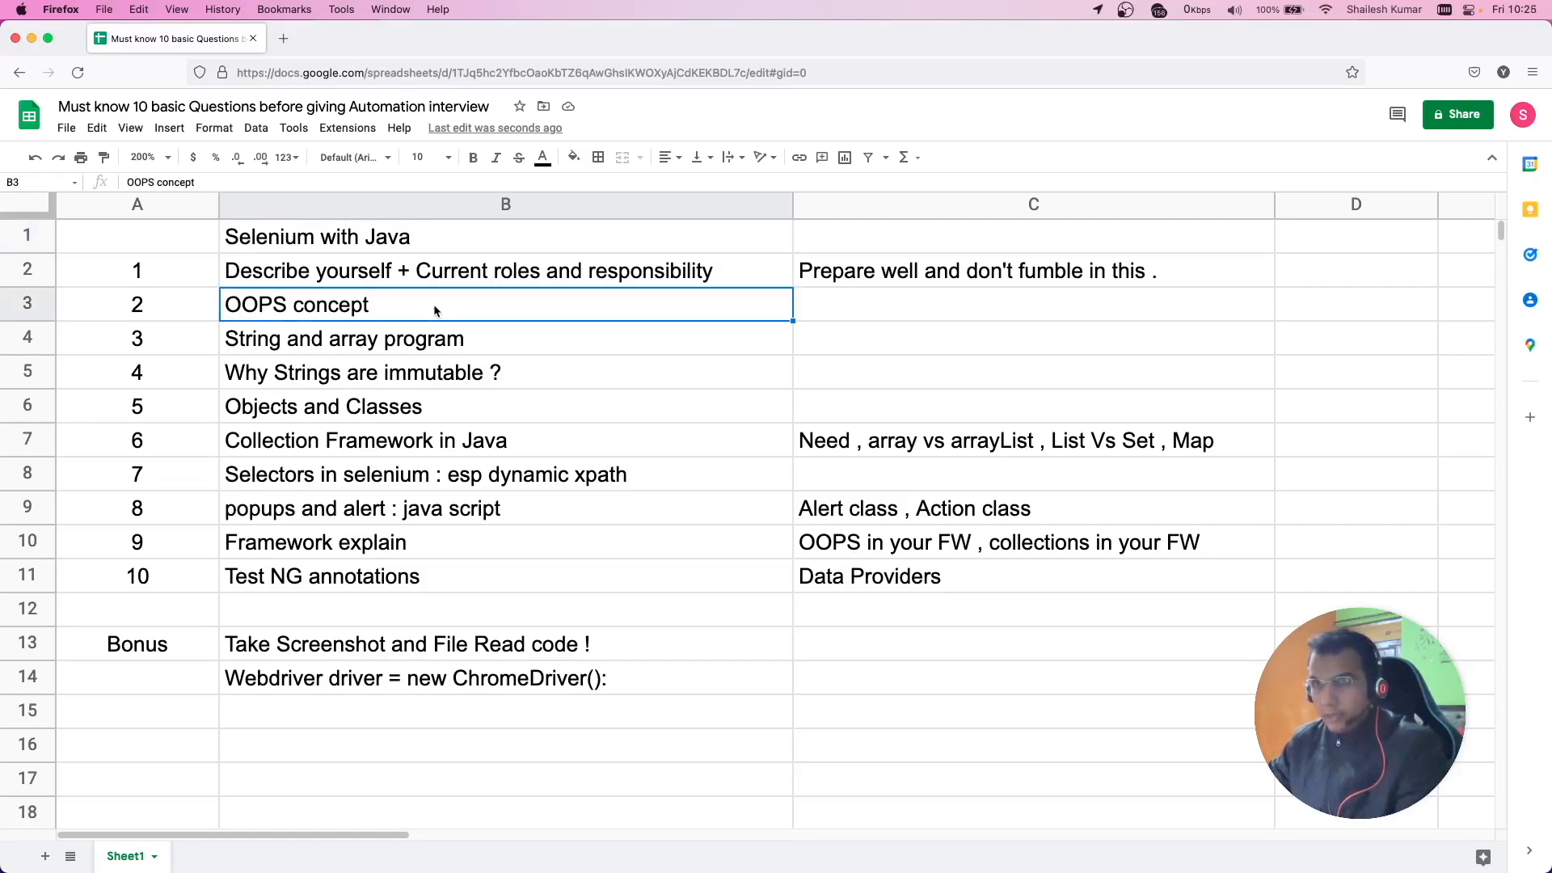
{"action": "mouse_move", "coordinate": [801, 317]}
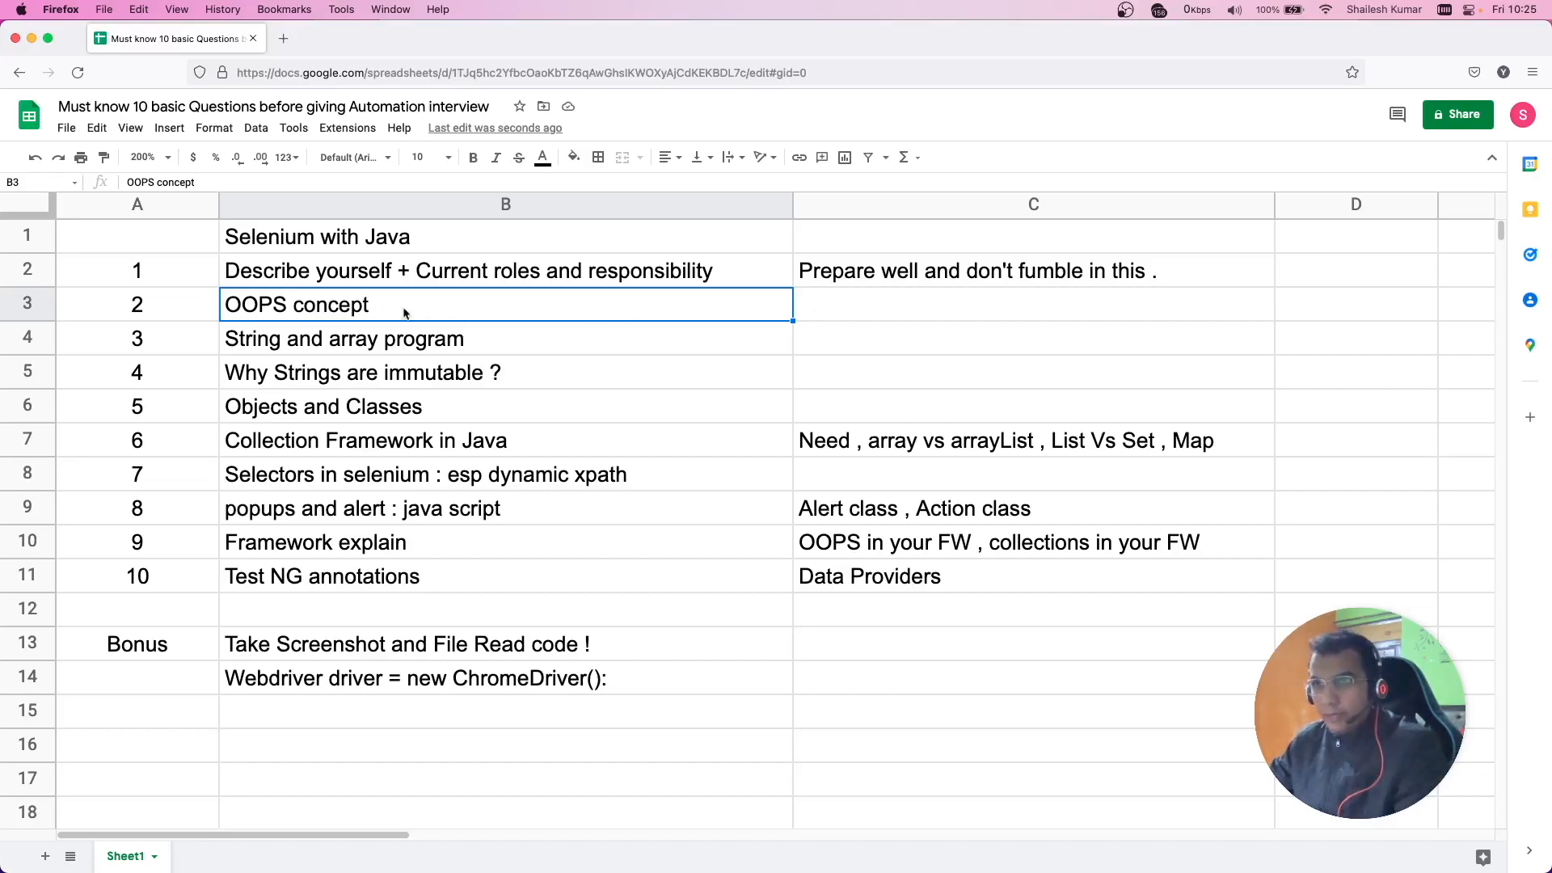
{"action": "left_click", "coordinate": [1033, 304]}
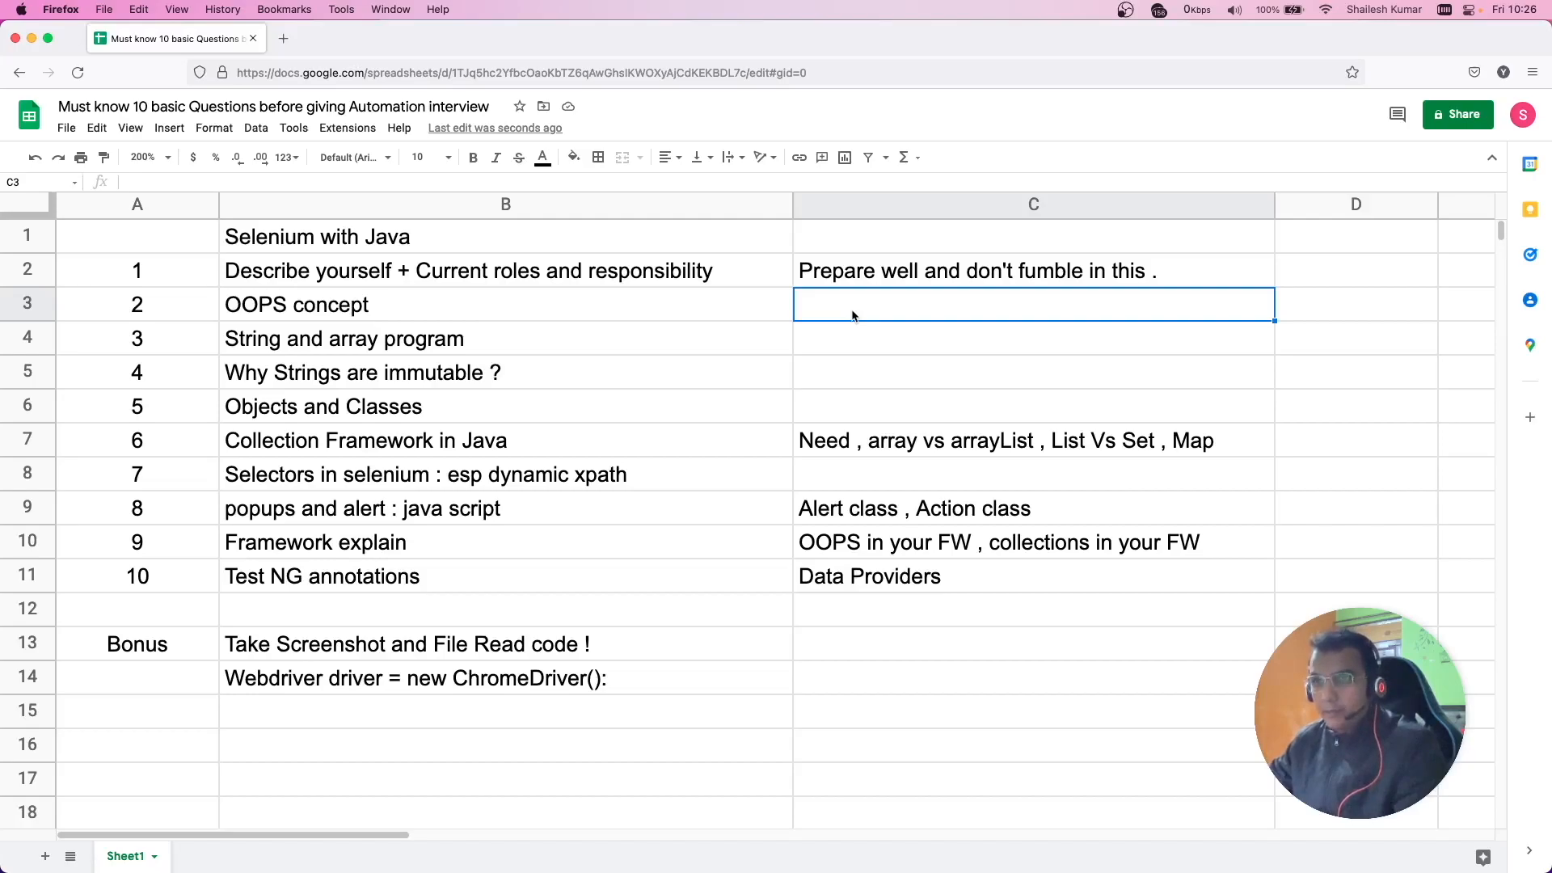
{"action": "mouse_move", "coordinate": [363, 305]}
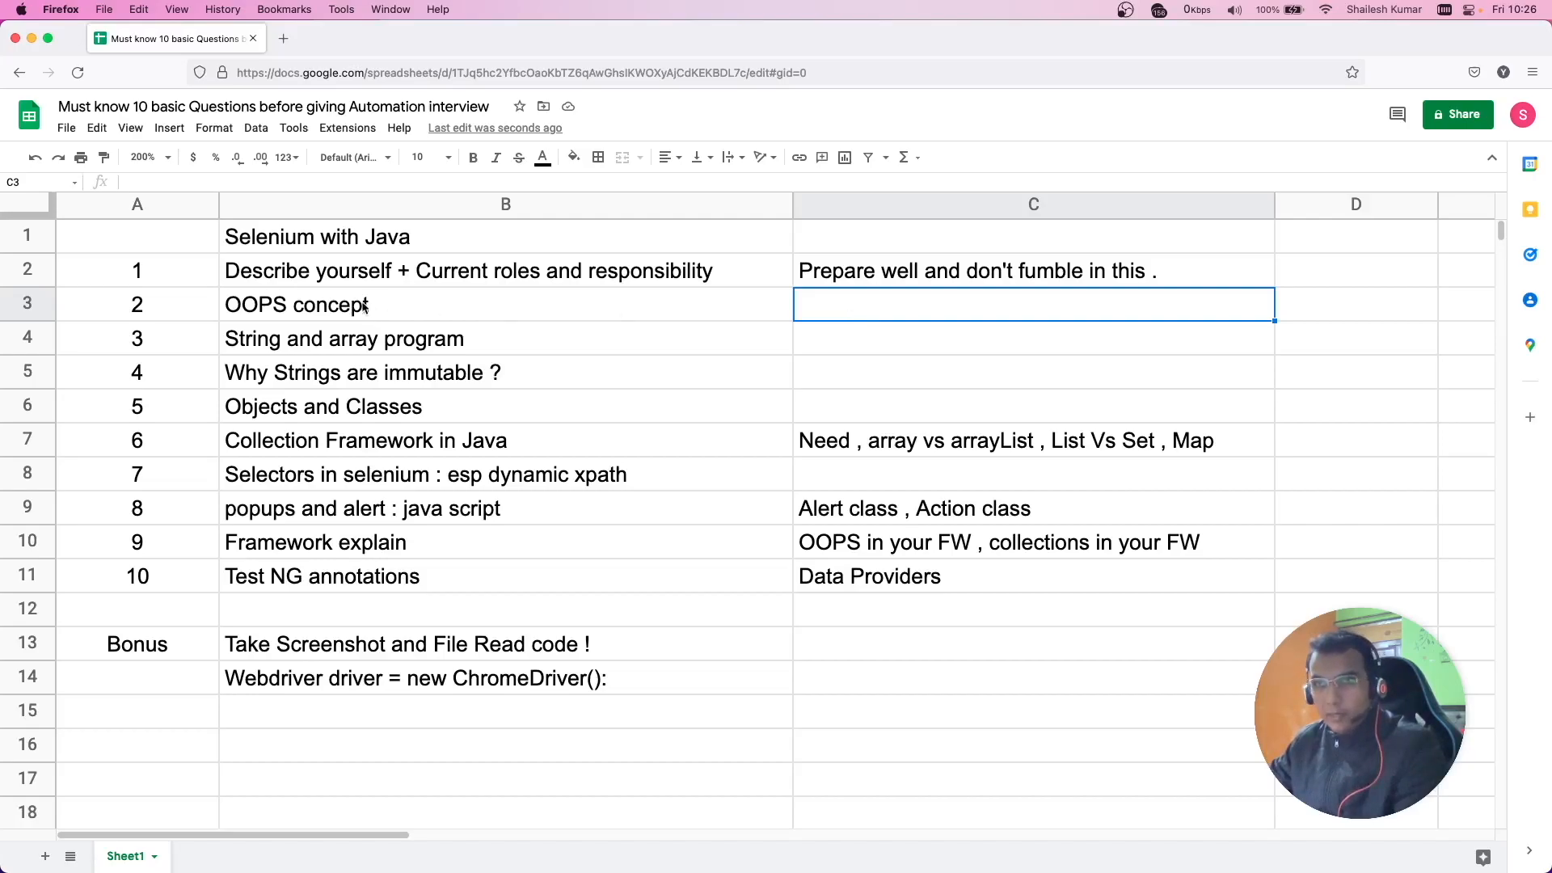
{"action": "left_click", "coordinate": [297, 304]}
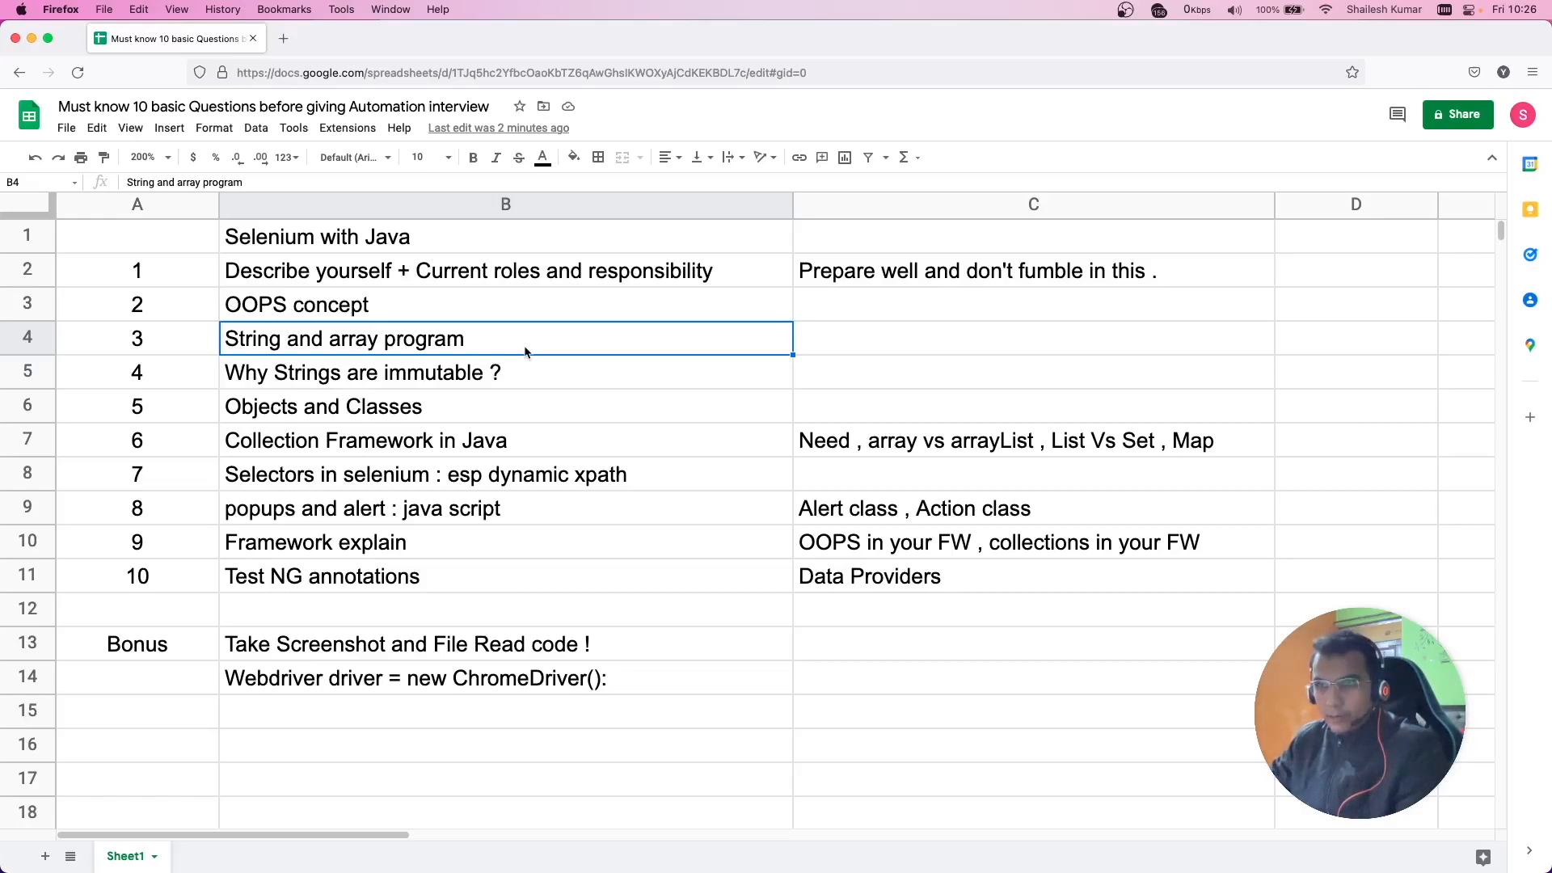
{"action": "left_click", "coordinate": [396, 372]}
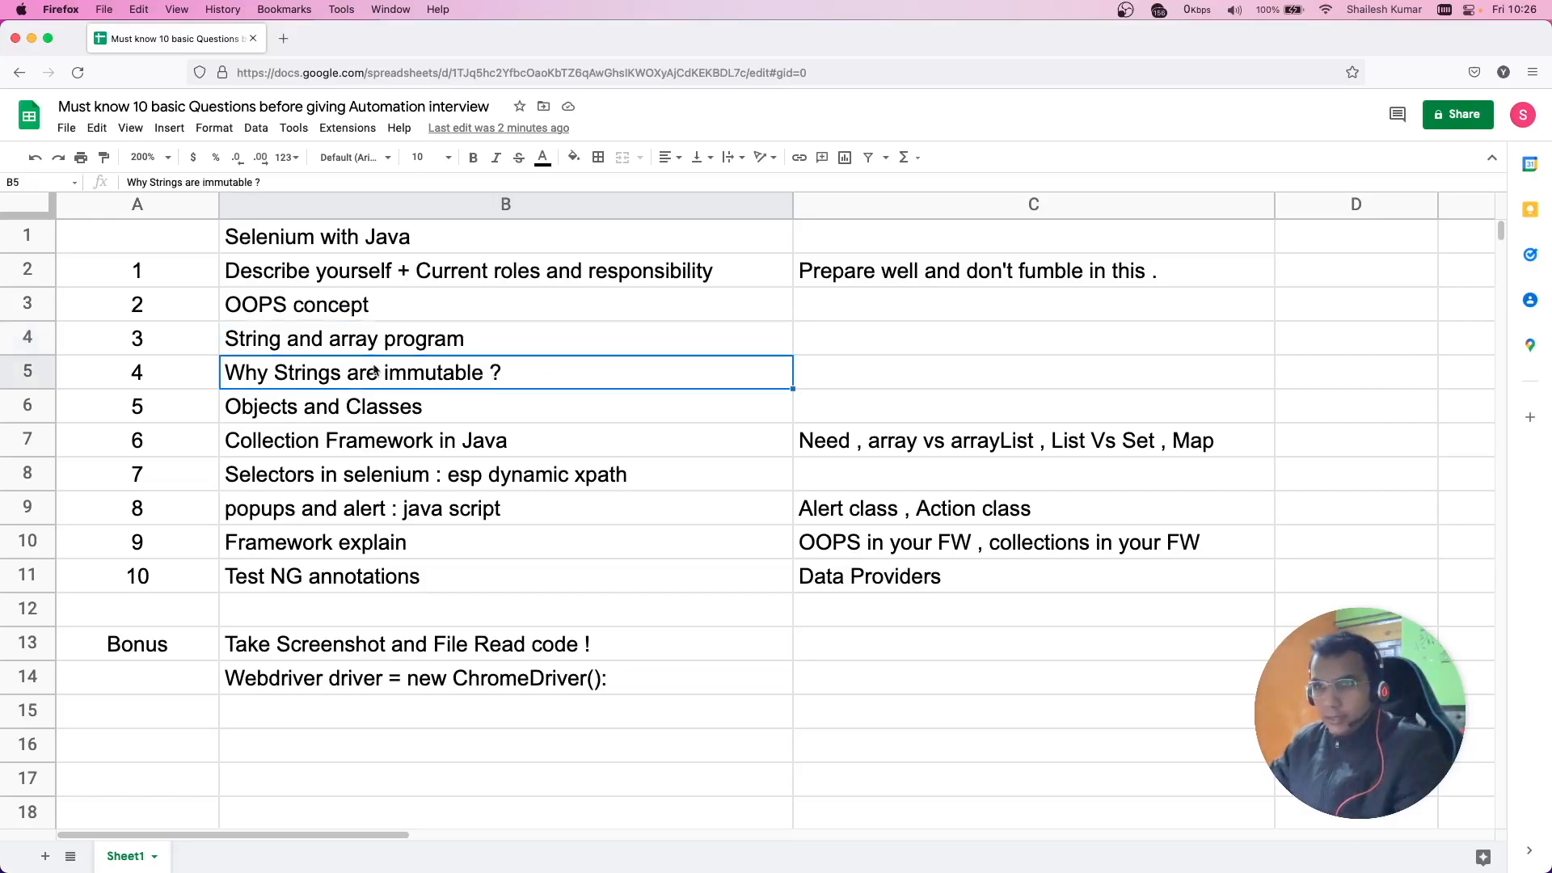
{"action": "mouse_move", "coordinate": [288, 374]}
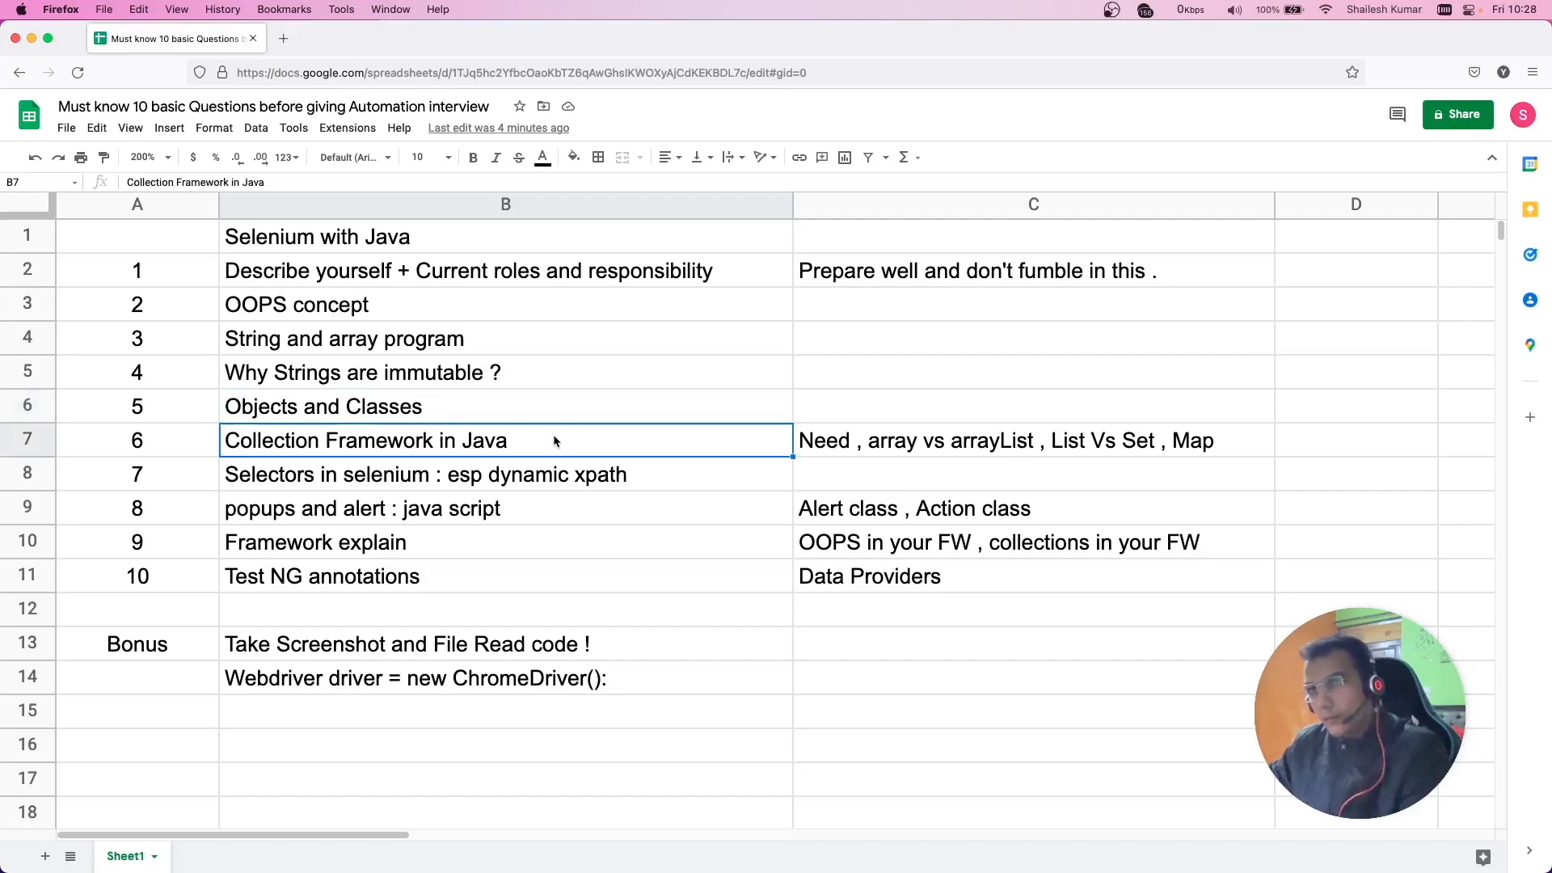
{"action": "mouse_move", "coordinate": [528, 396]}
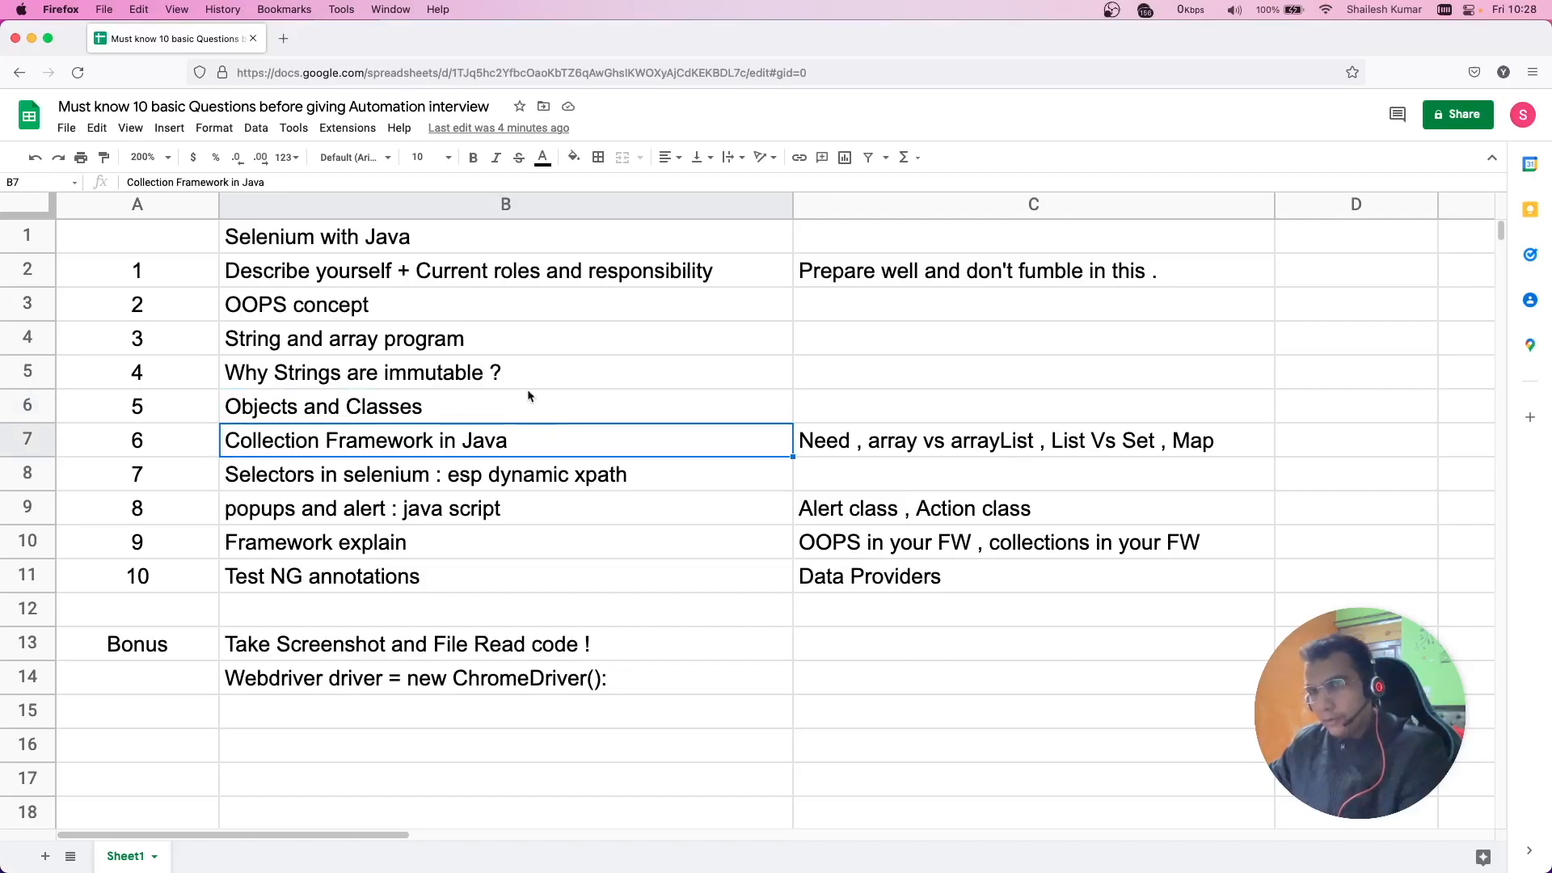
{"action": "mouse_move", "coordinate": [514, 400]}
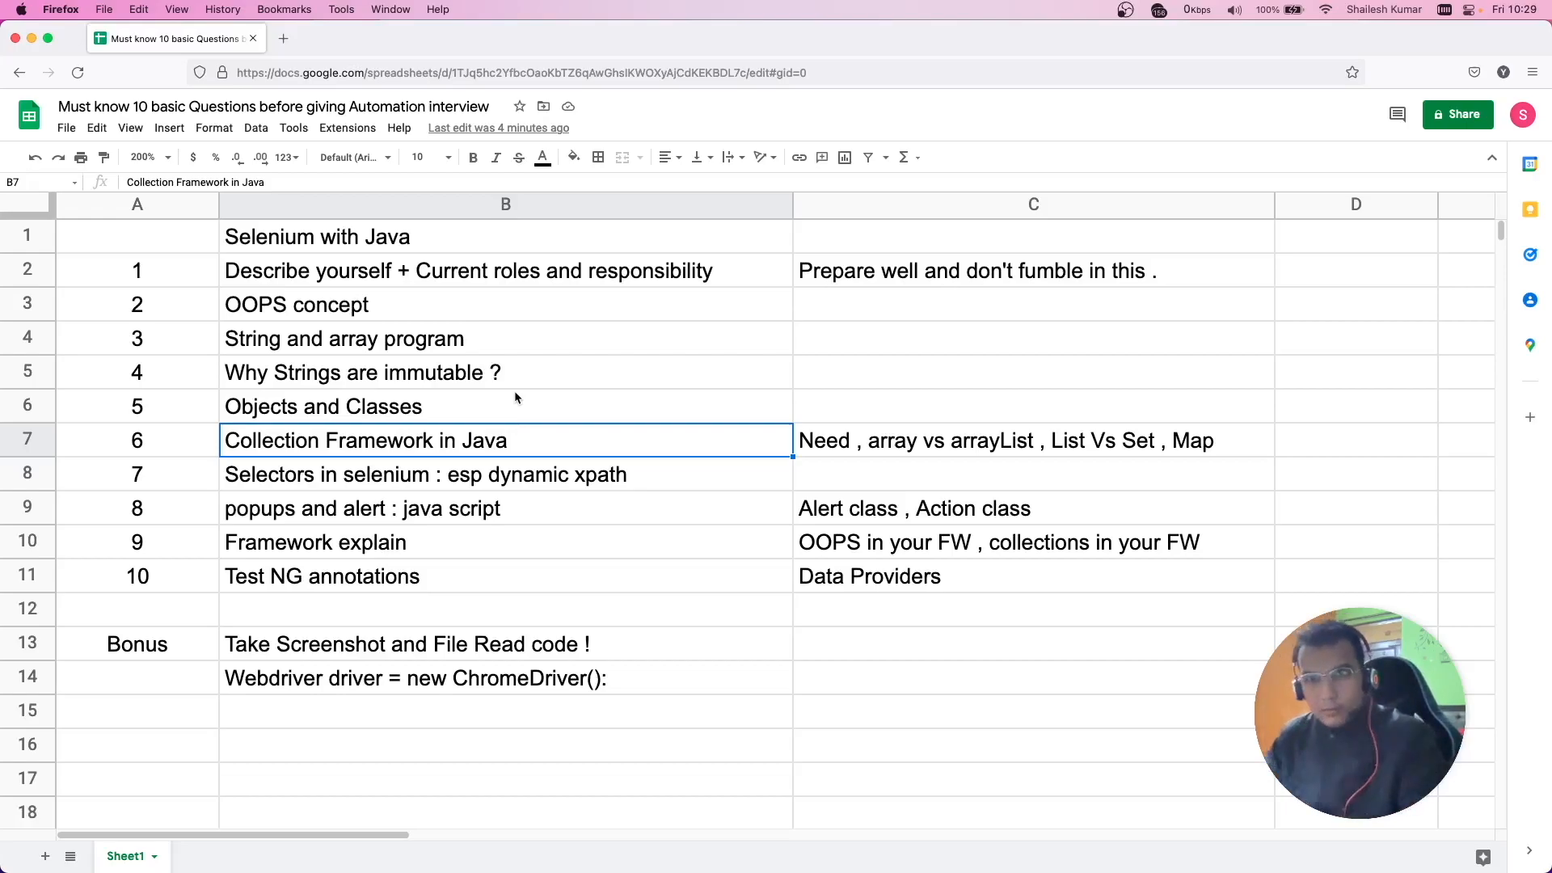
{"action": "mouse_move", "coordinate": [404, 351]}
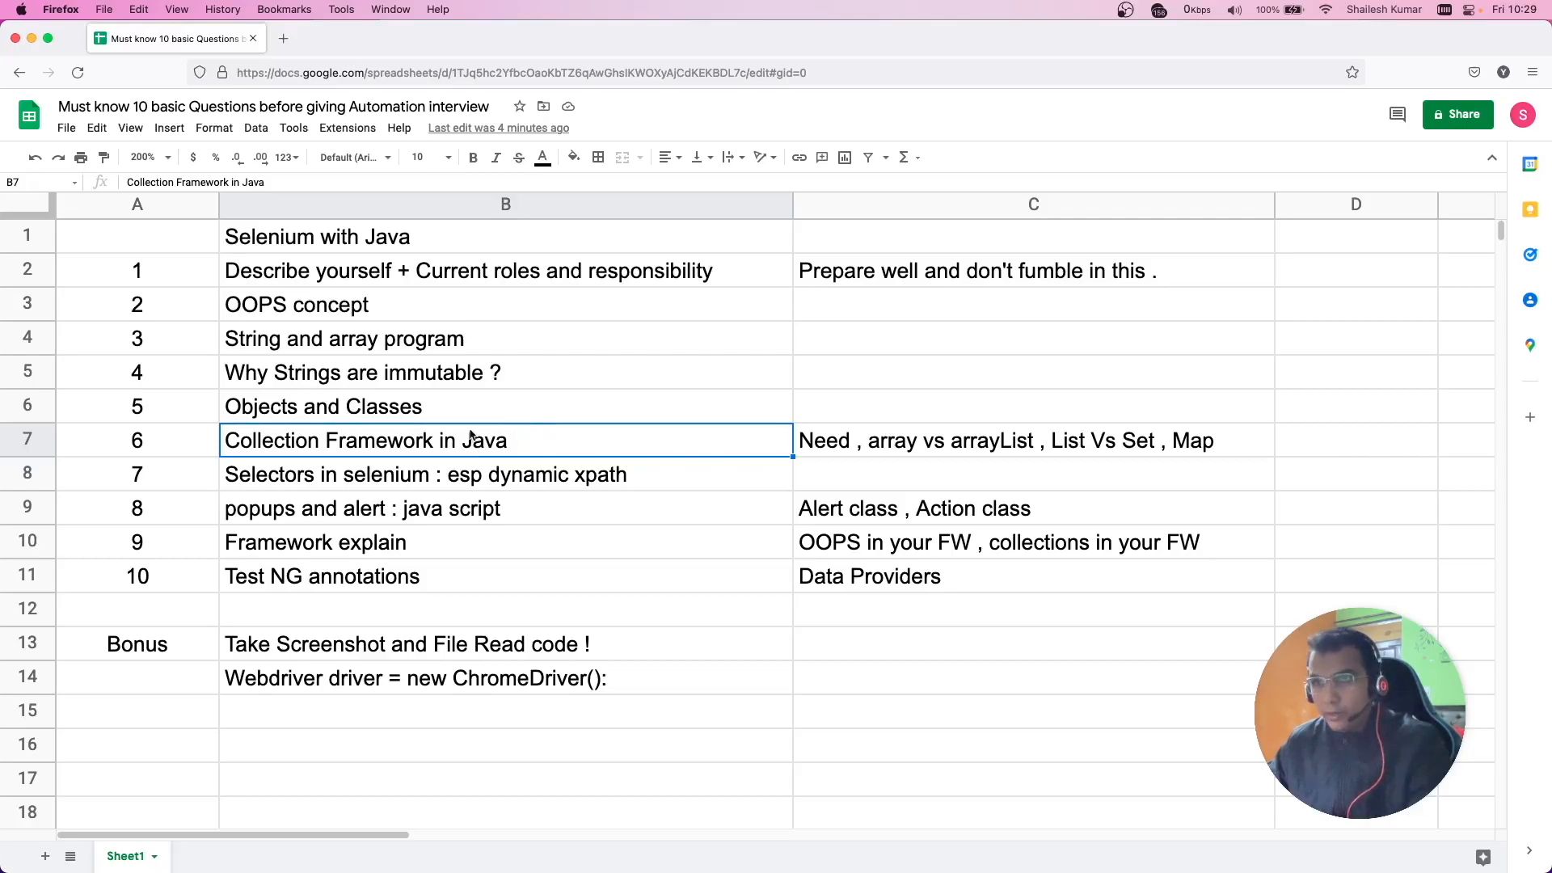
{"action": "mouse_move", "coordinate": [435, 440]}
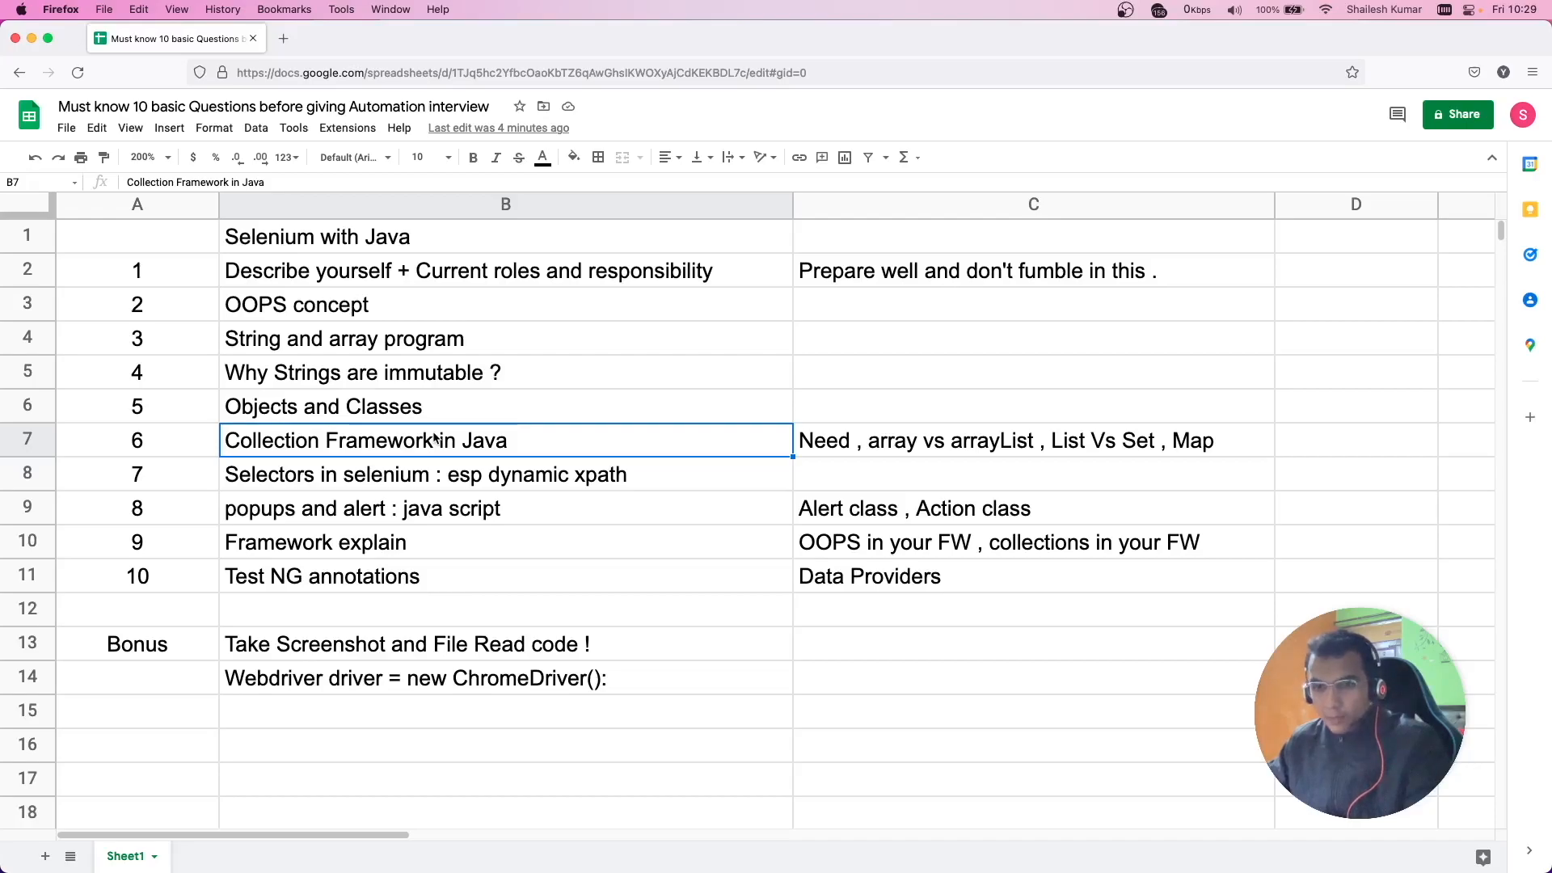
{"action": "mouse_move", "coordinate": [909, 435]}
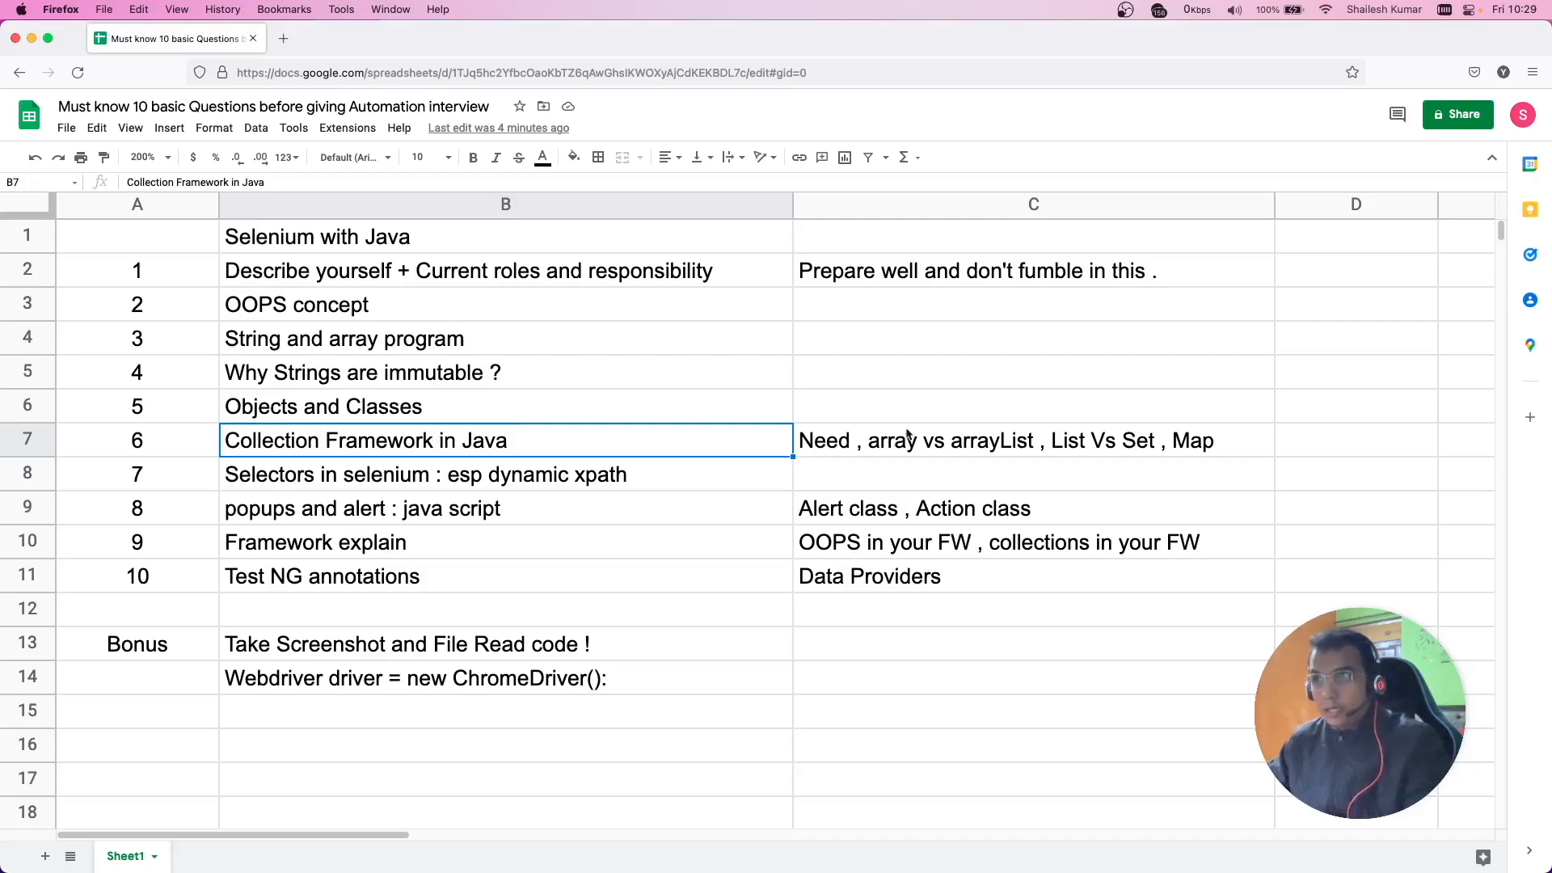
{"action": "left_click", "coordinate": [1033, 440]}
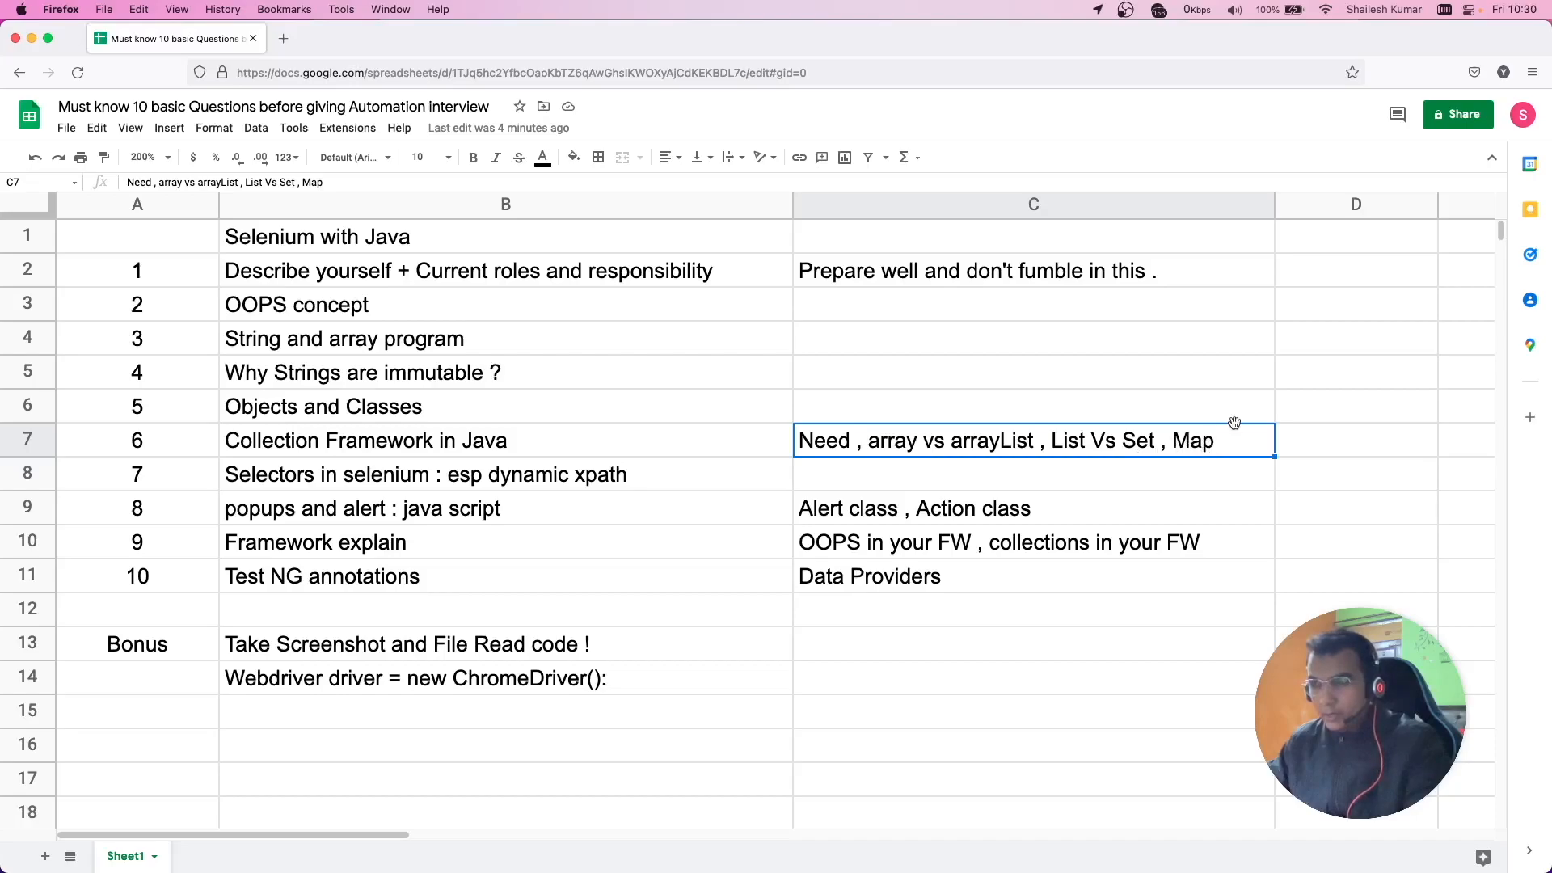
{"action": "mouse_move", "coordinate": [1139, 425]}
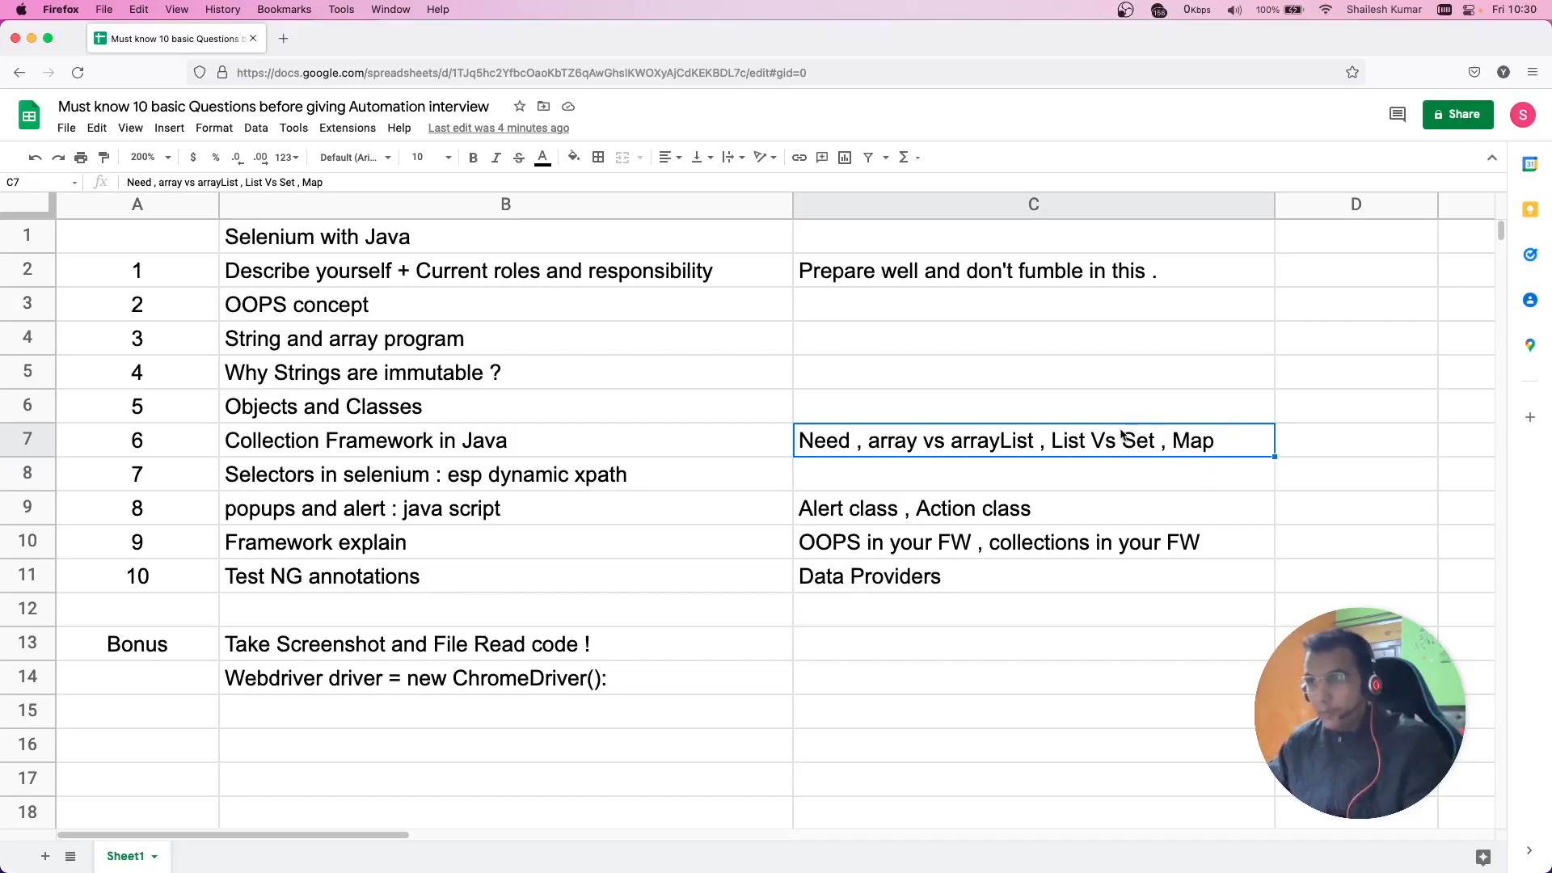
{"action": "mouse_move", "coordinate": [859, 420]}
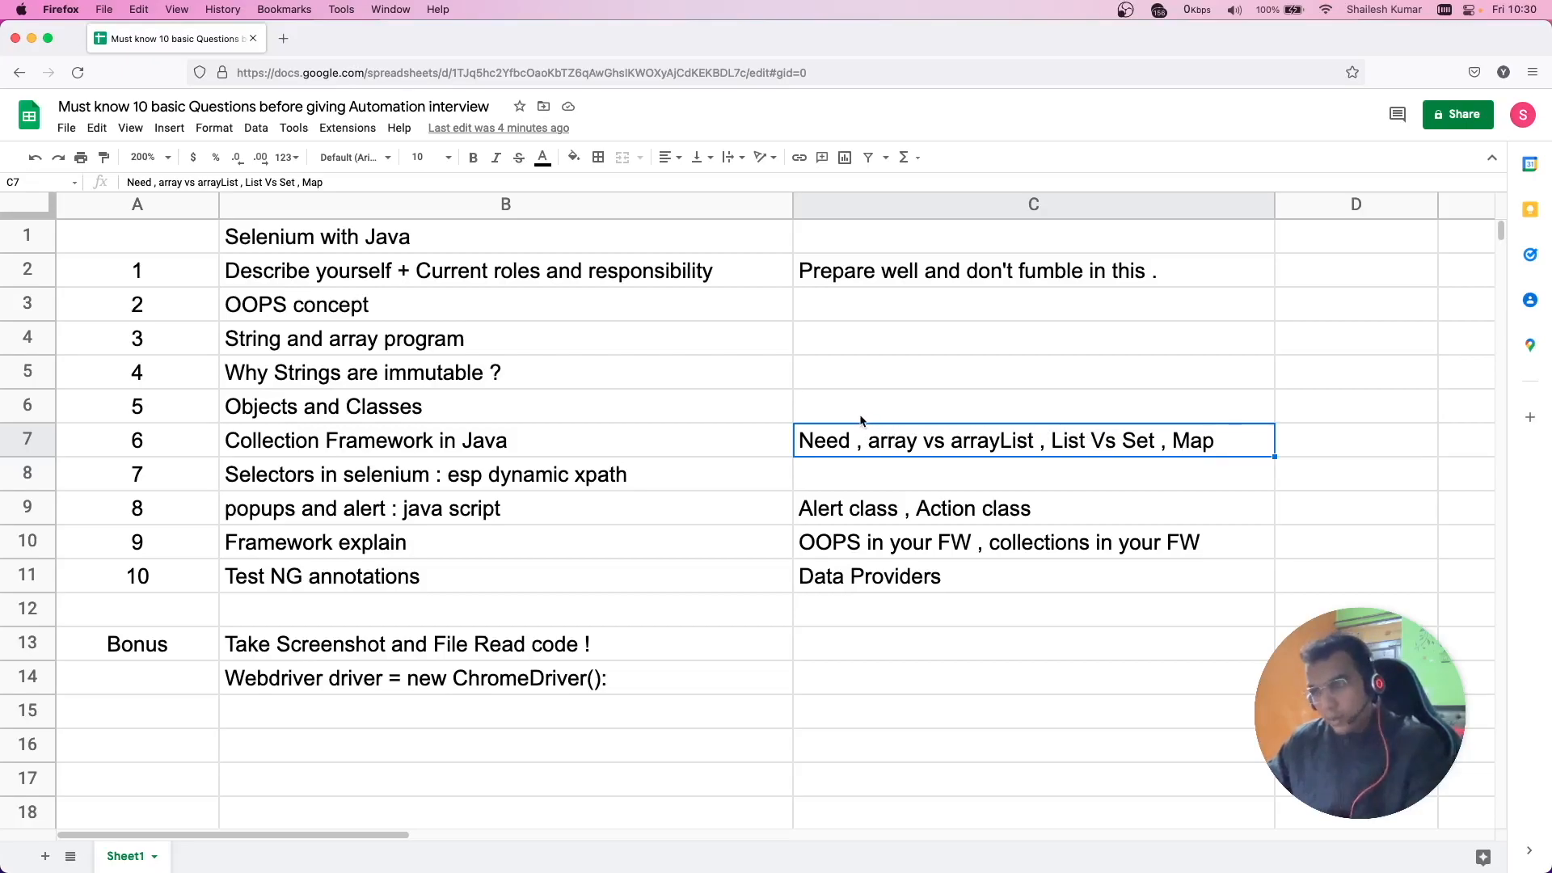
{"action": "left_click", "coordinate": [1032, 540]}
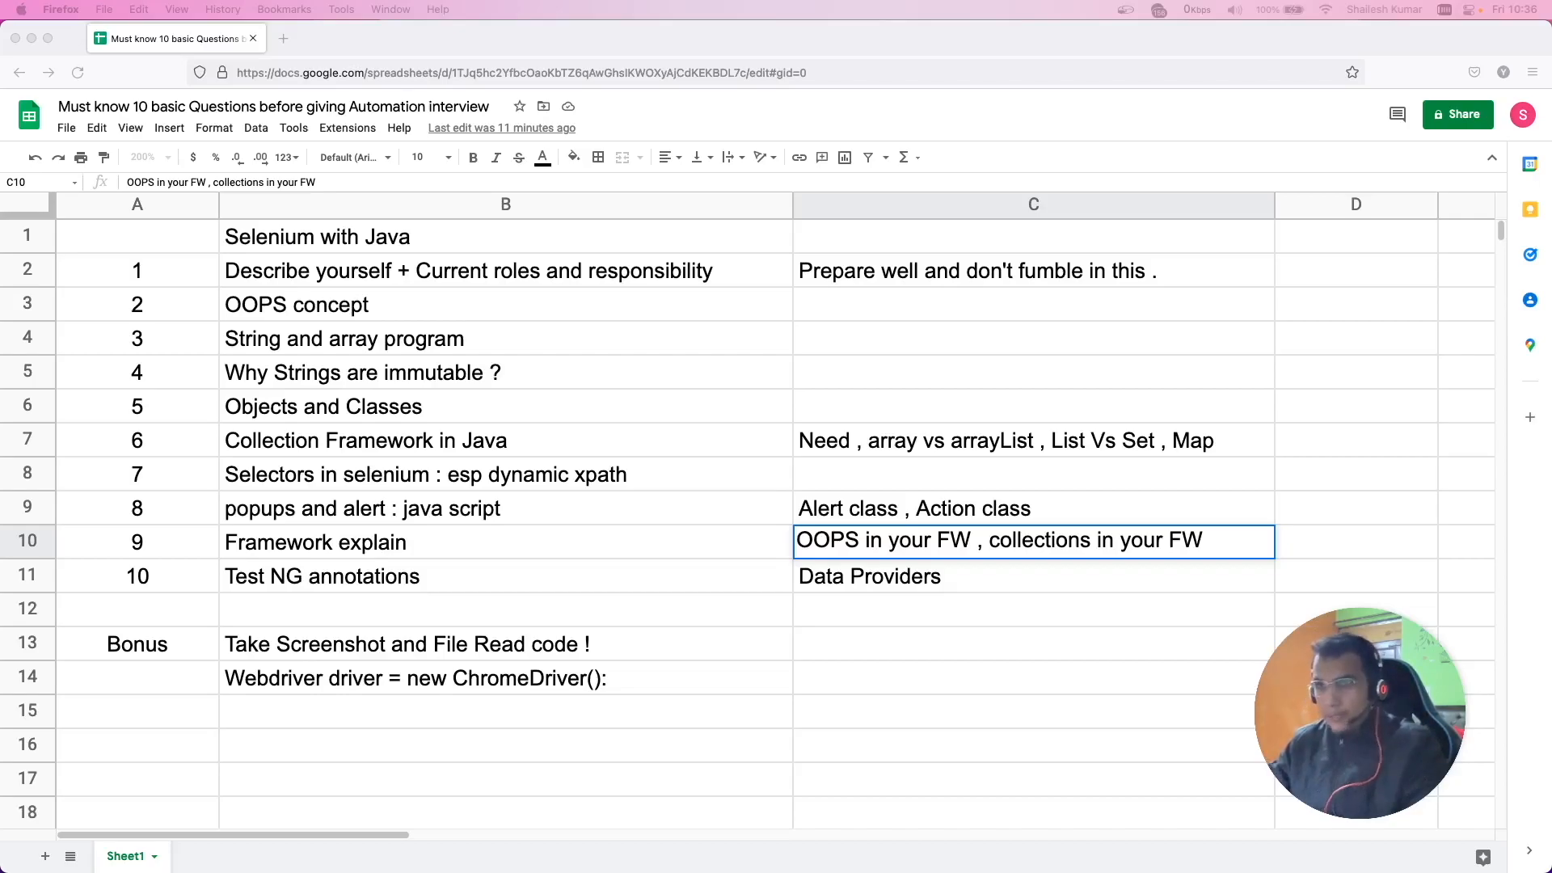
{"action": "mouse_move", "coordinate": [426, 544]}
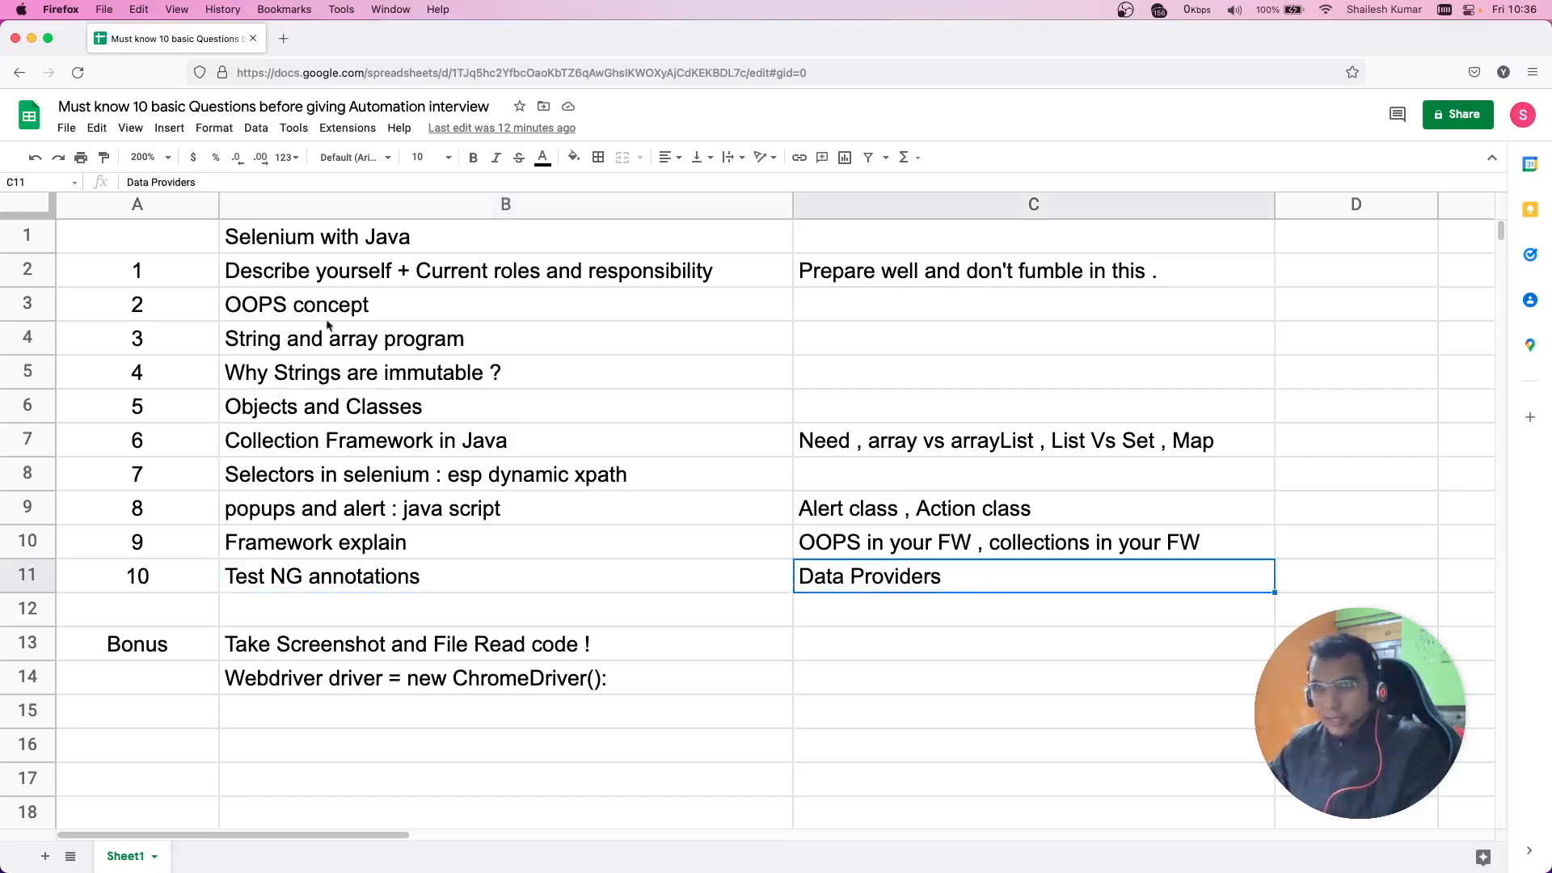
{"action": "mouse_move", "coordinate": [317, 277]}
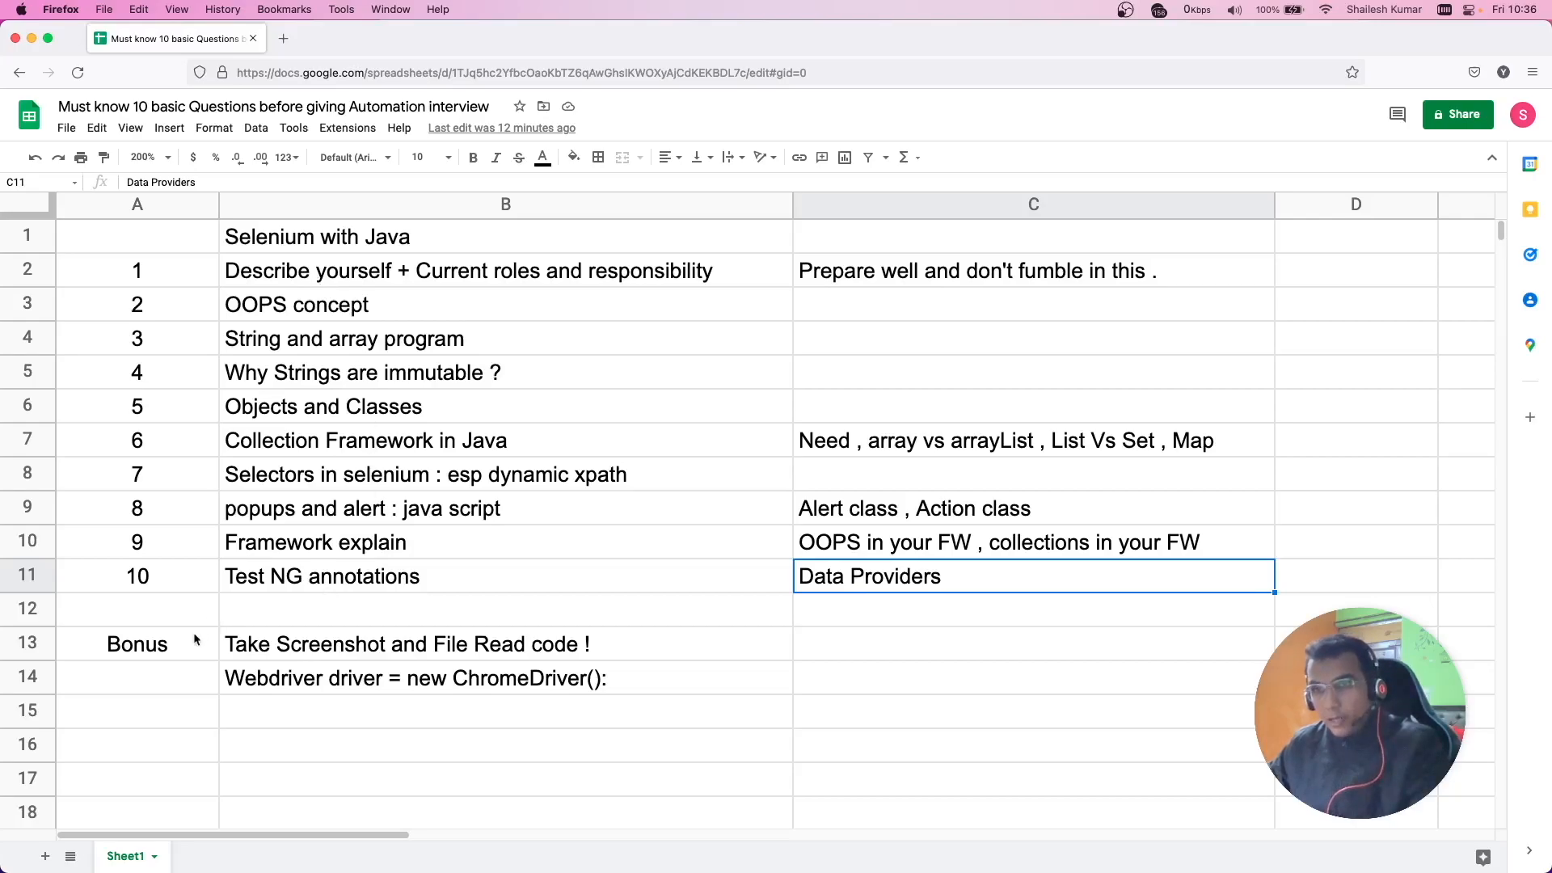
{"action": "left_click", "coordinate": [136, 644]}
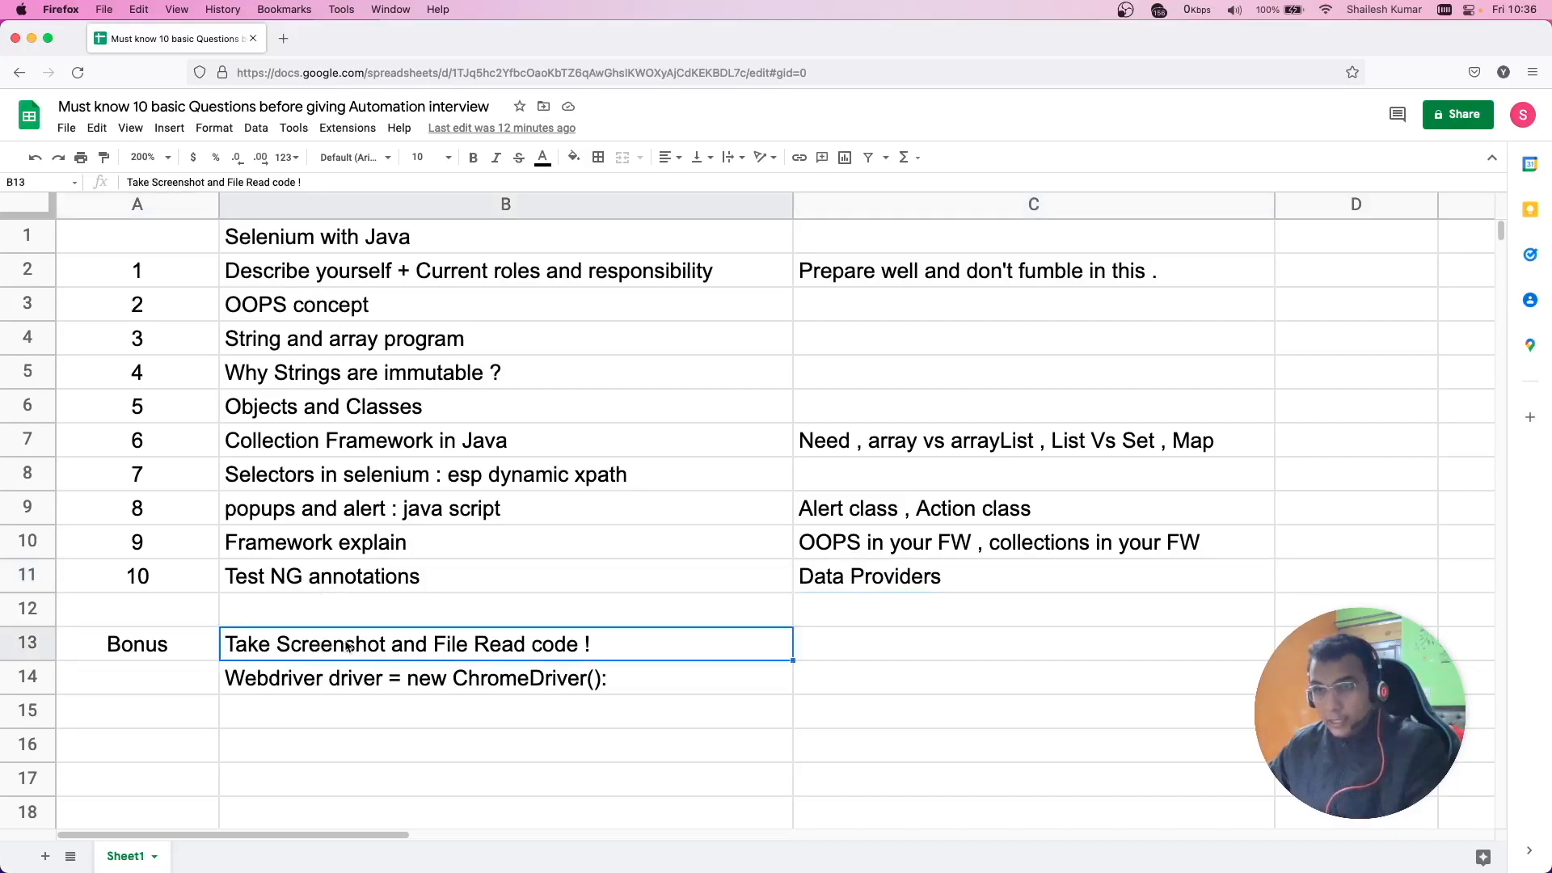
{"action": "mouse_move", "coordinate": [351, 626]}
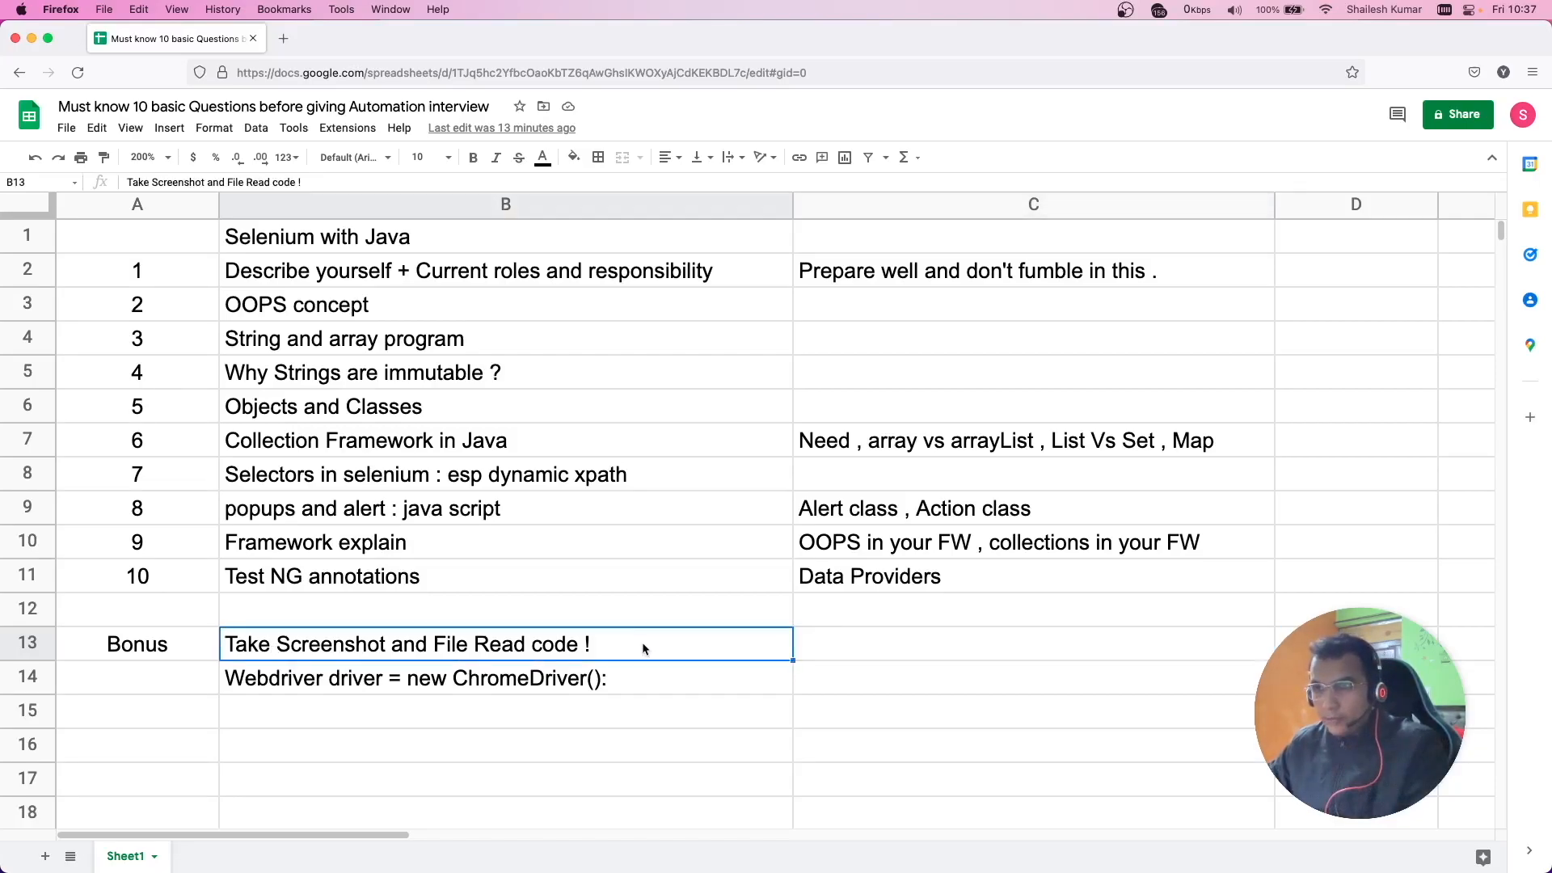
{"action": "mouse_move", "coordinate": [734, 650]}
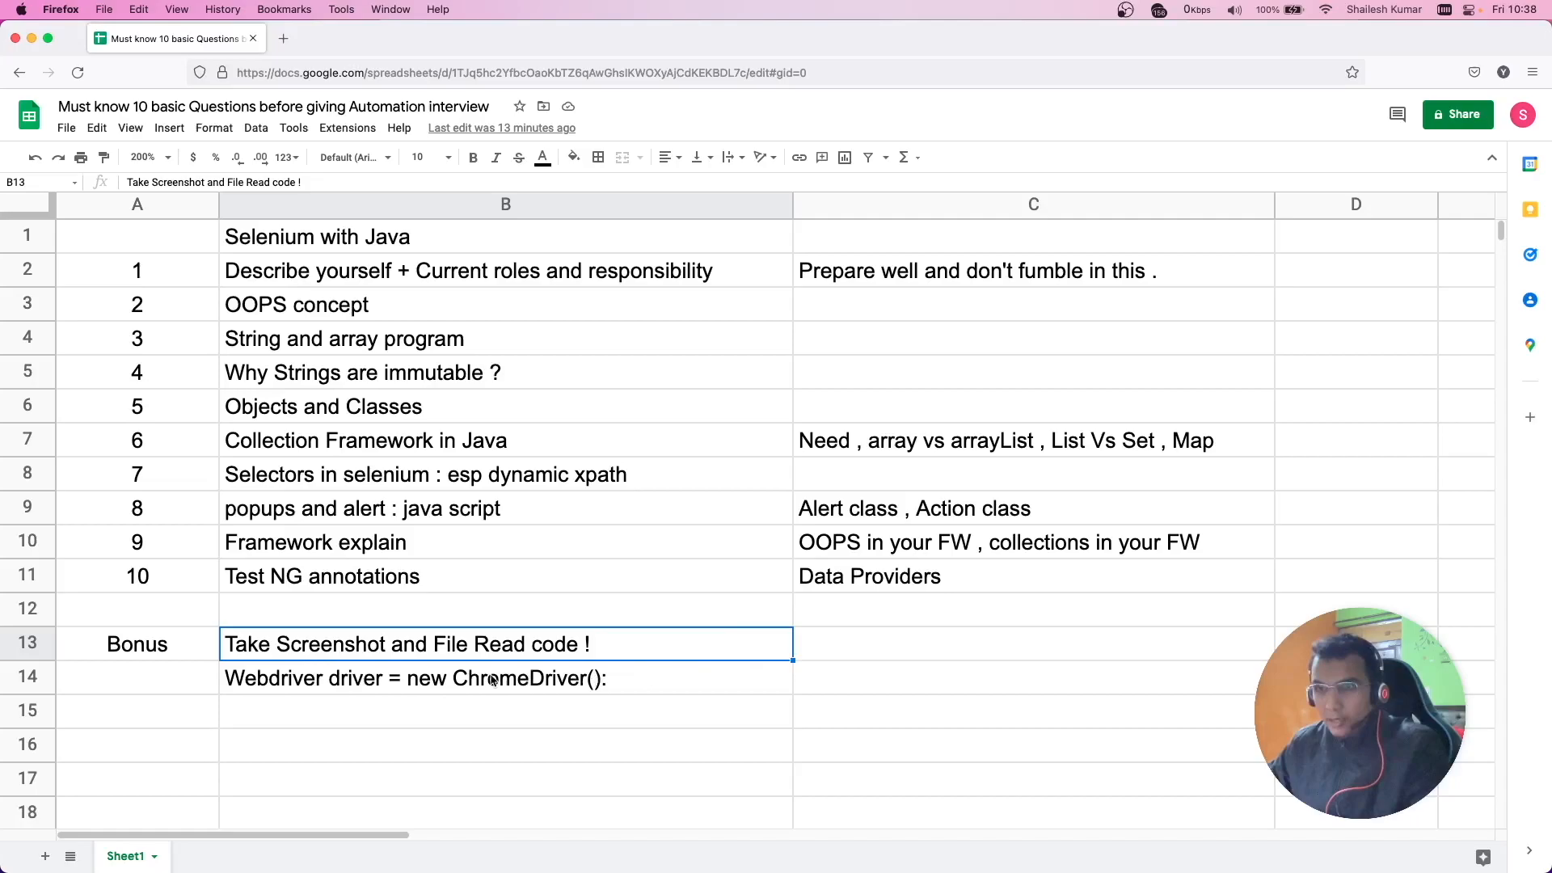
{"action": "left_click", "coordinate": [504, 678]}
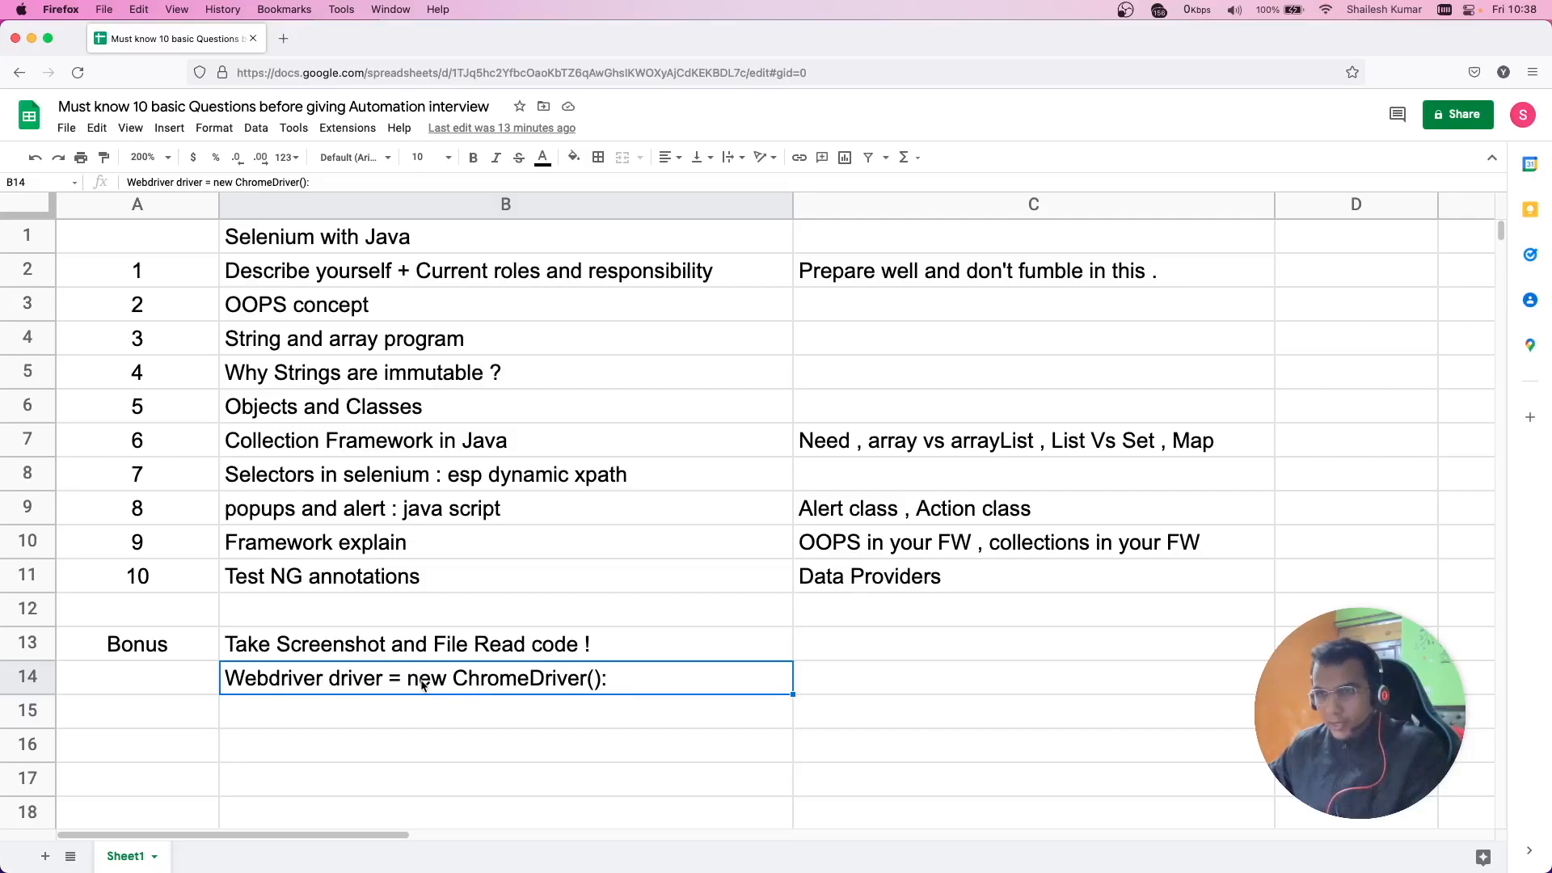
{"action": "double_click", "coordinate": [352, 675]}
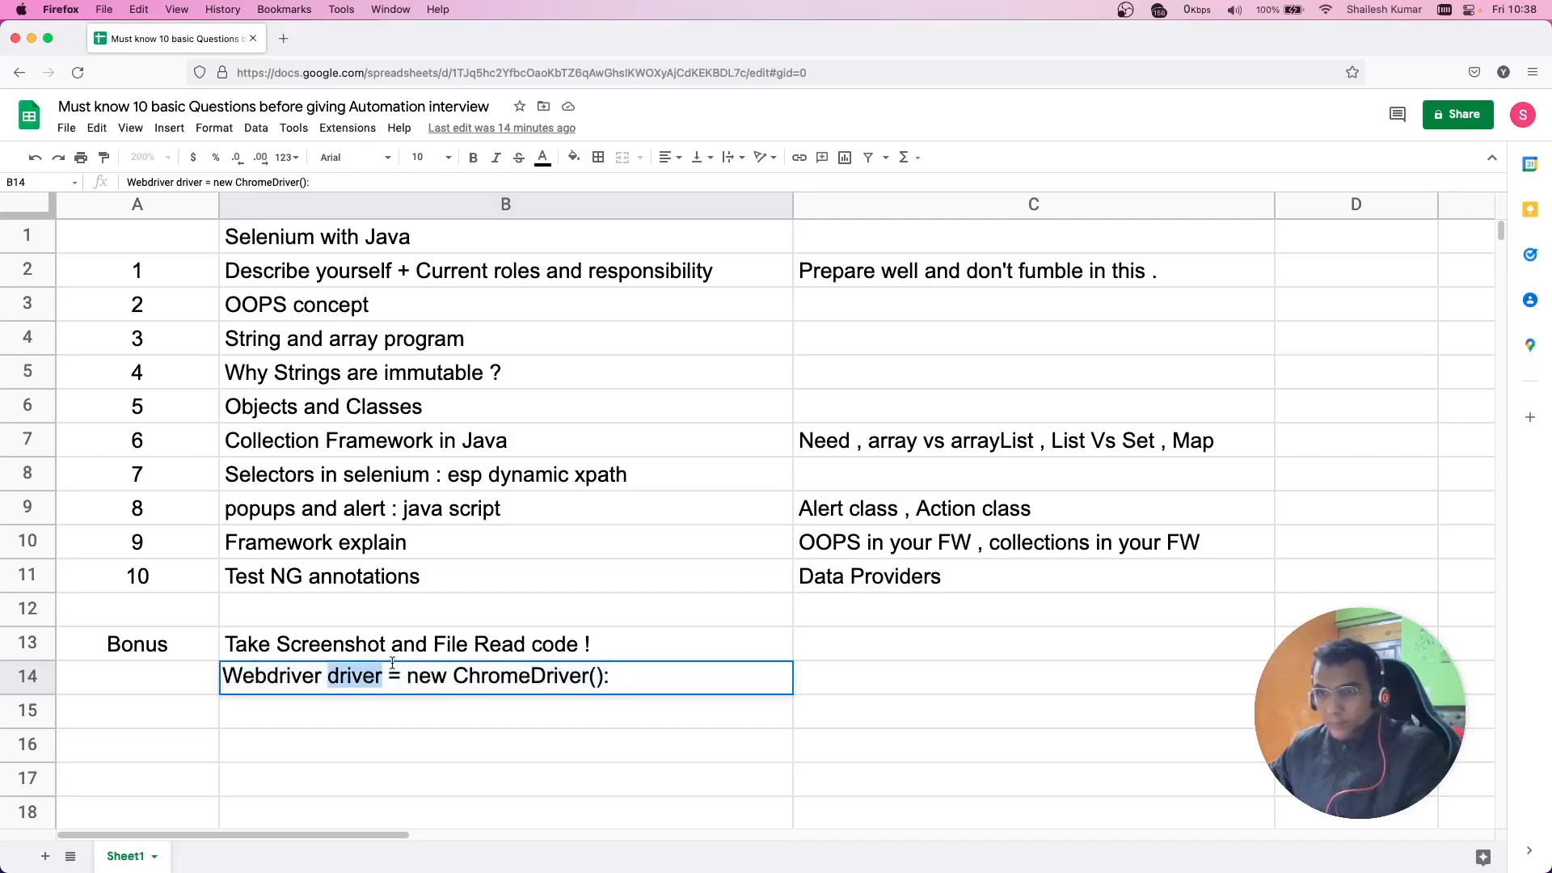
{"action": "double_click", "coordinate": [270, 676]}
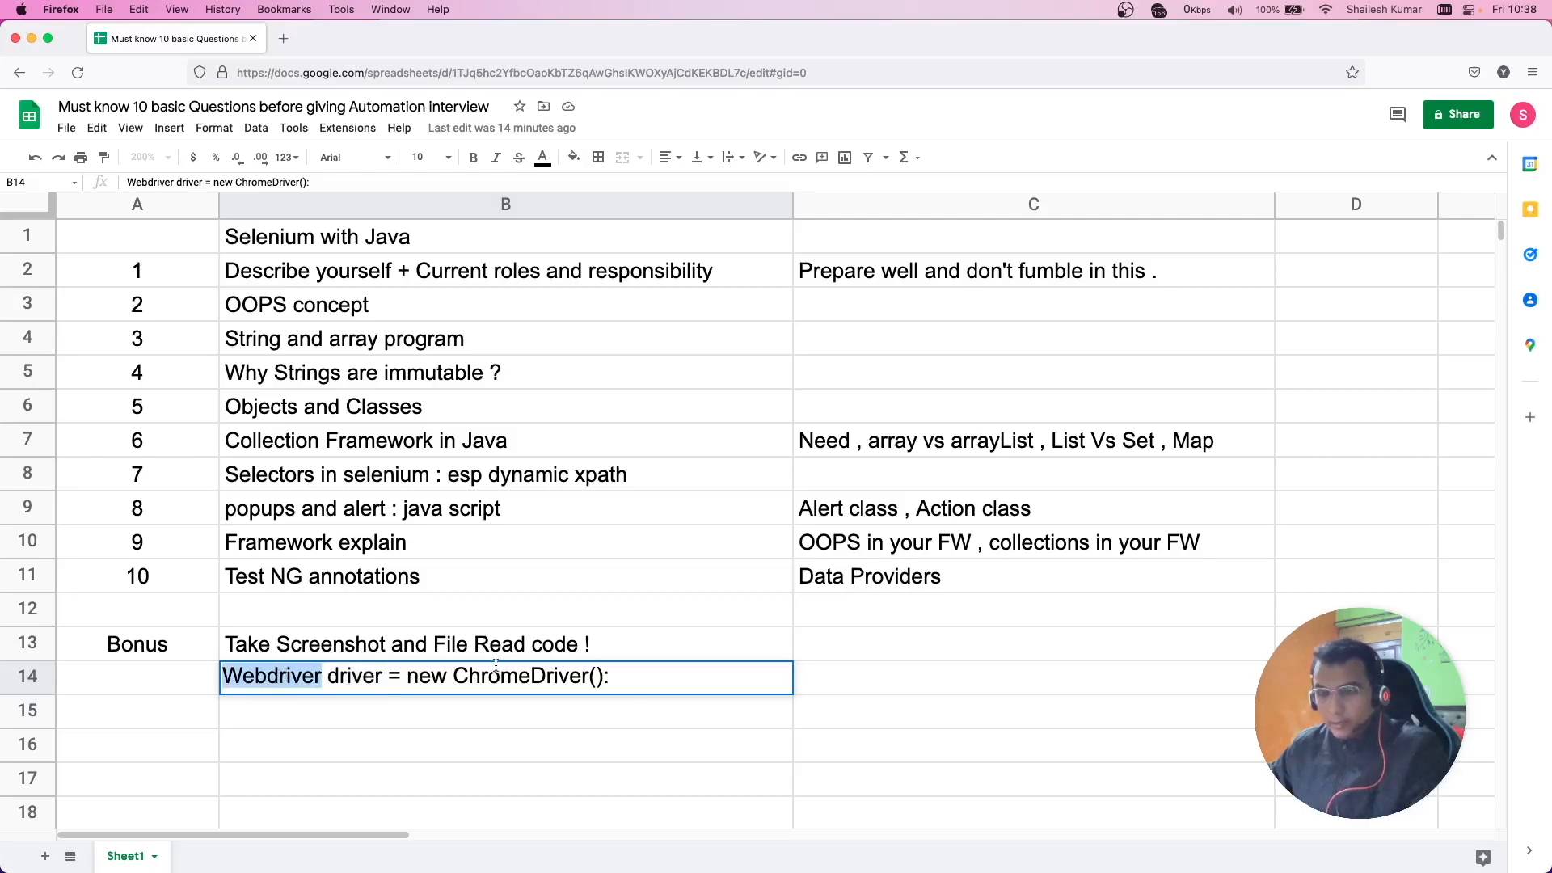
{"action": "left_click", "coordinate": [504, 711]}
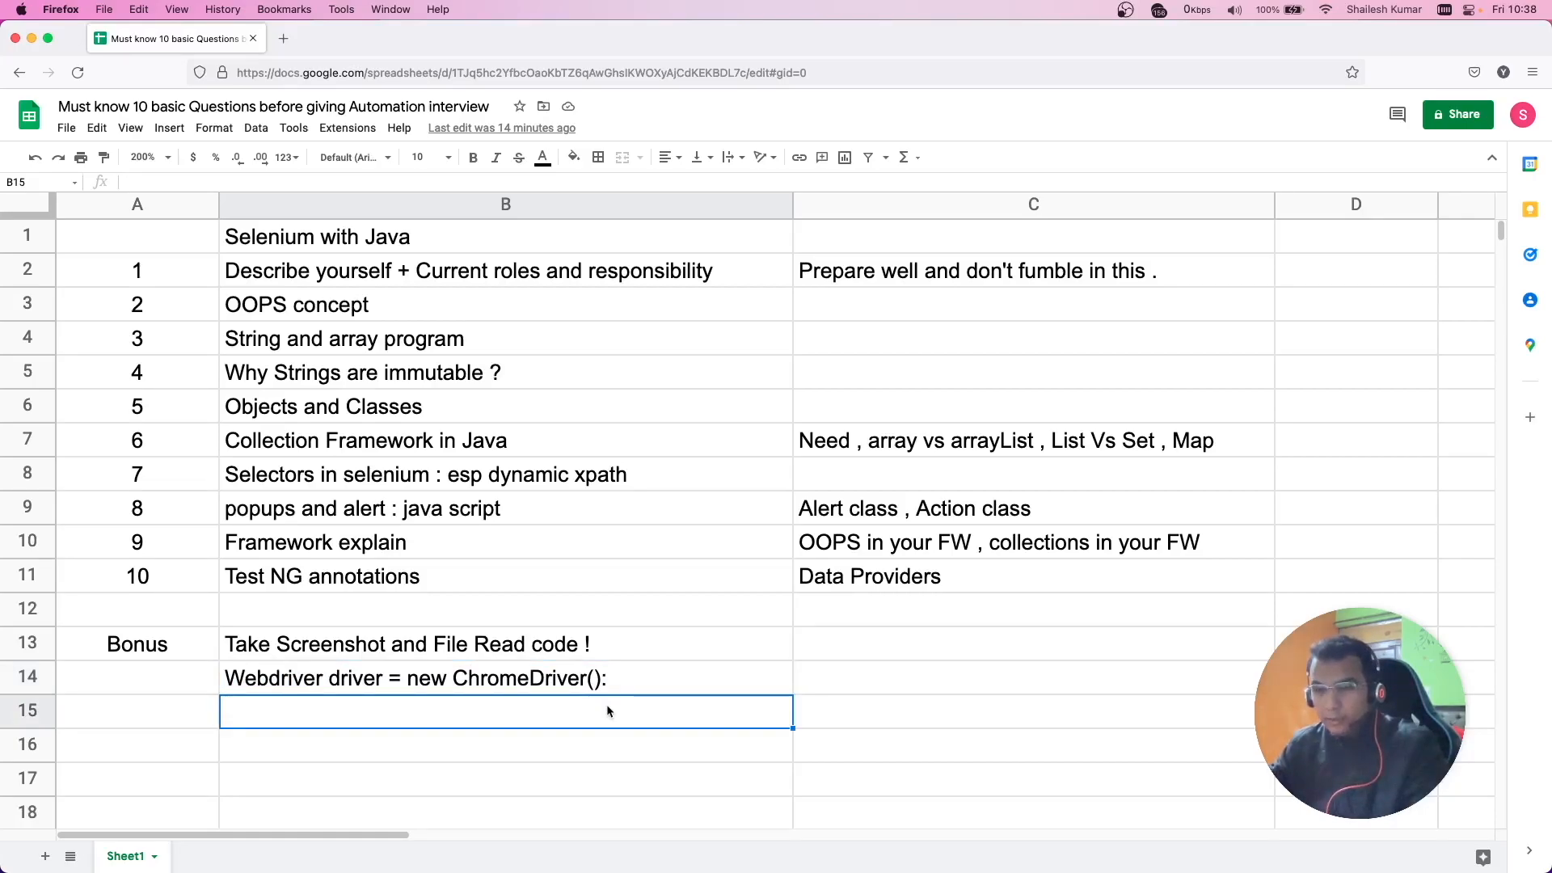
{"action": "mouse_move", "coordinate": [673, 498]}
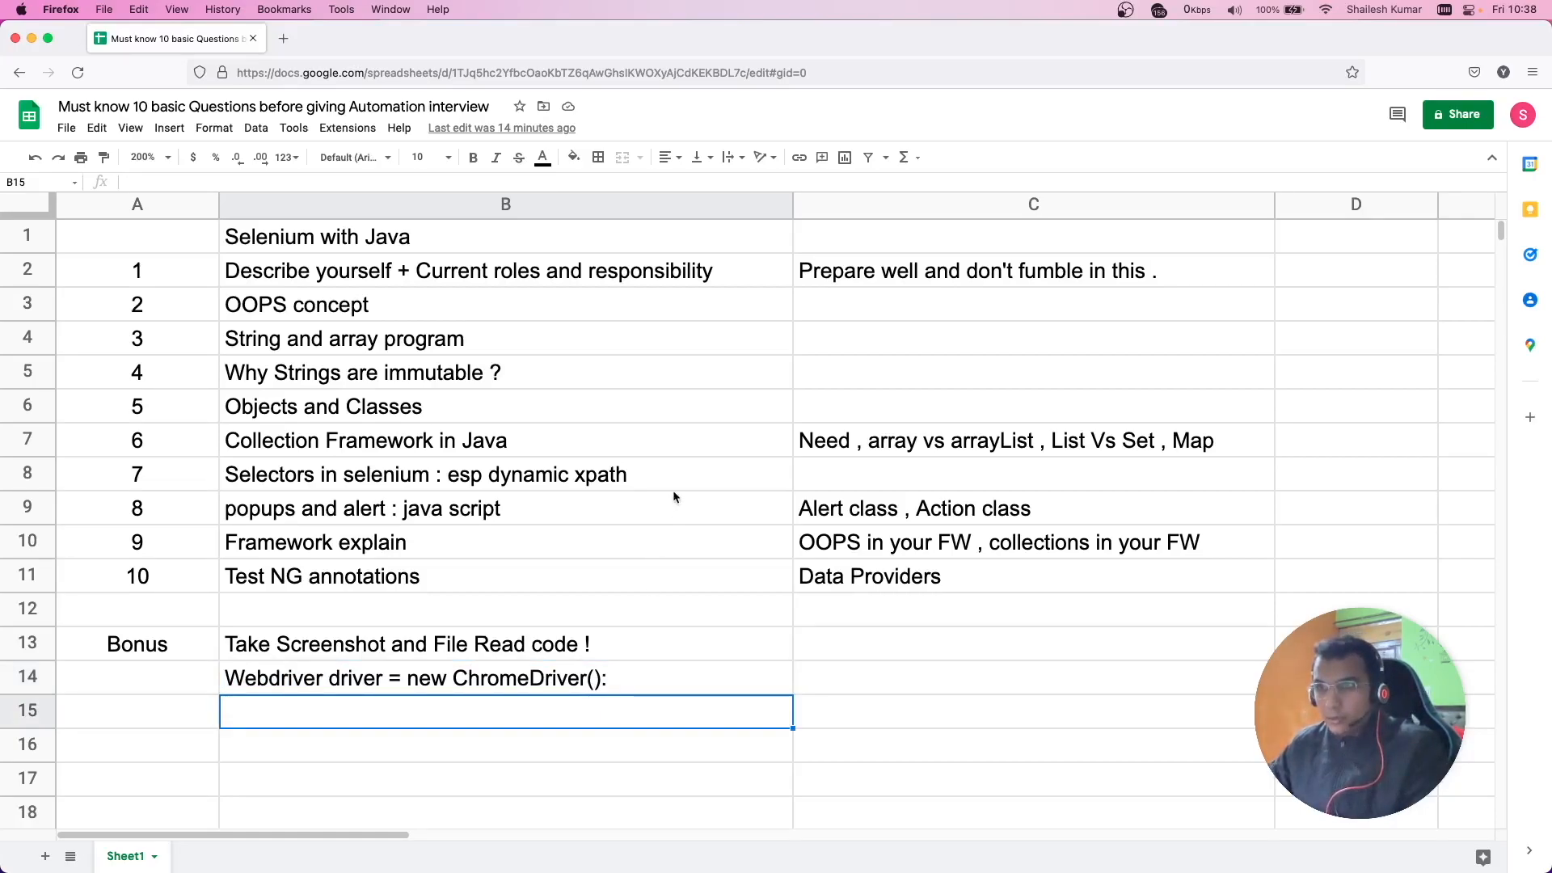
{"action": "mouse_move", "coordinate": [663, 428]}
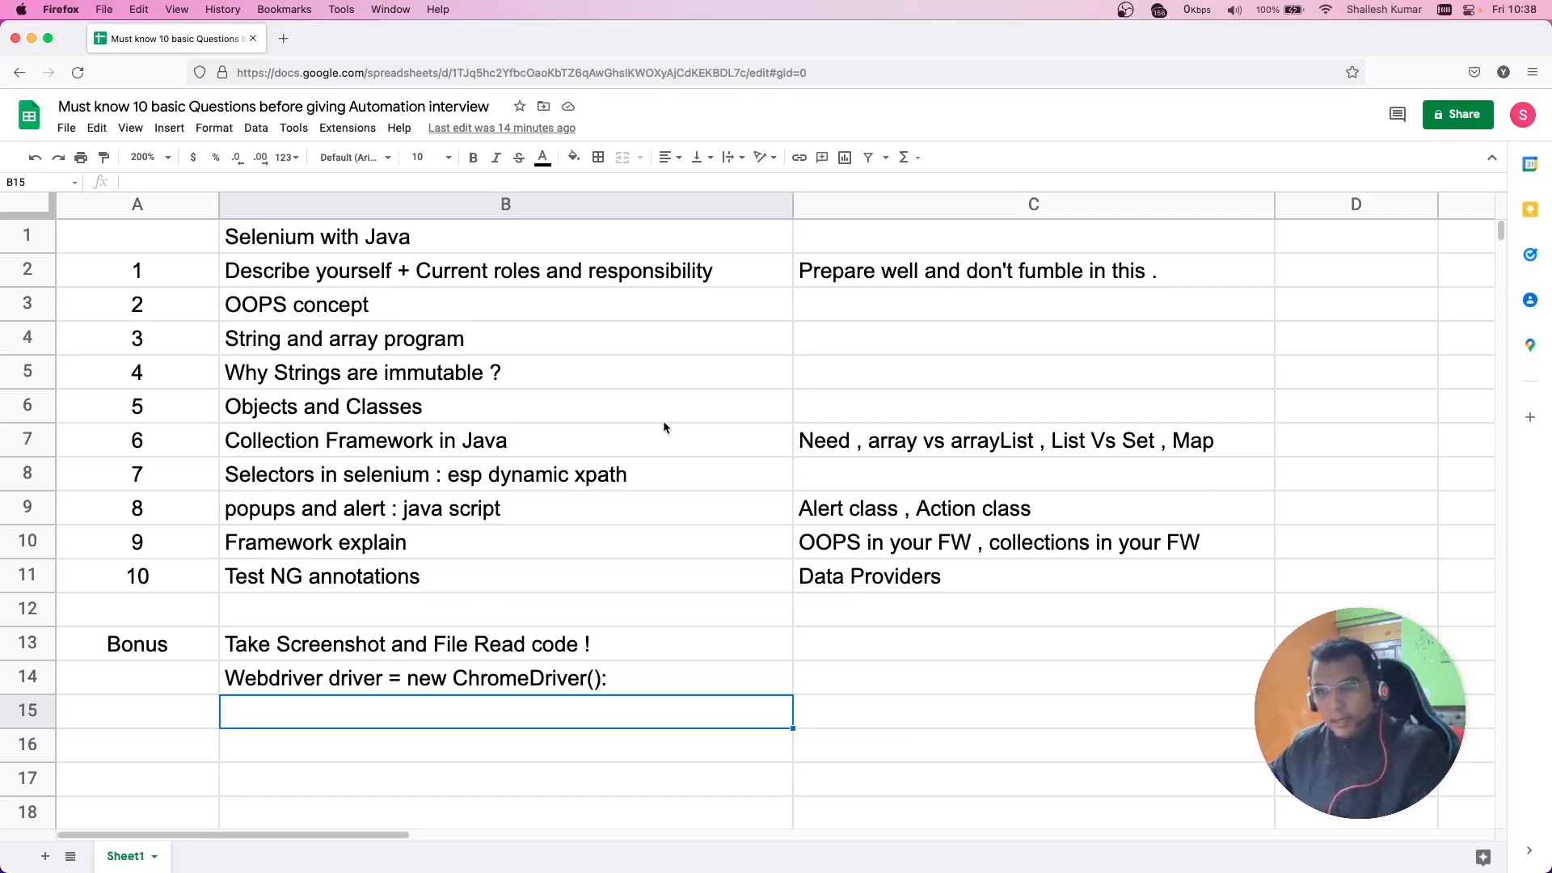
{"action": "mouse_move", "coordinate": [664, 426]}
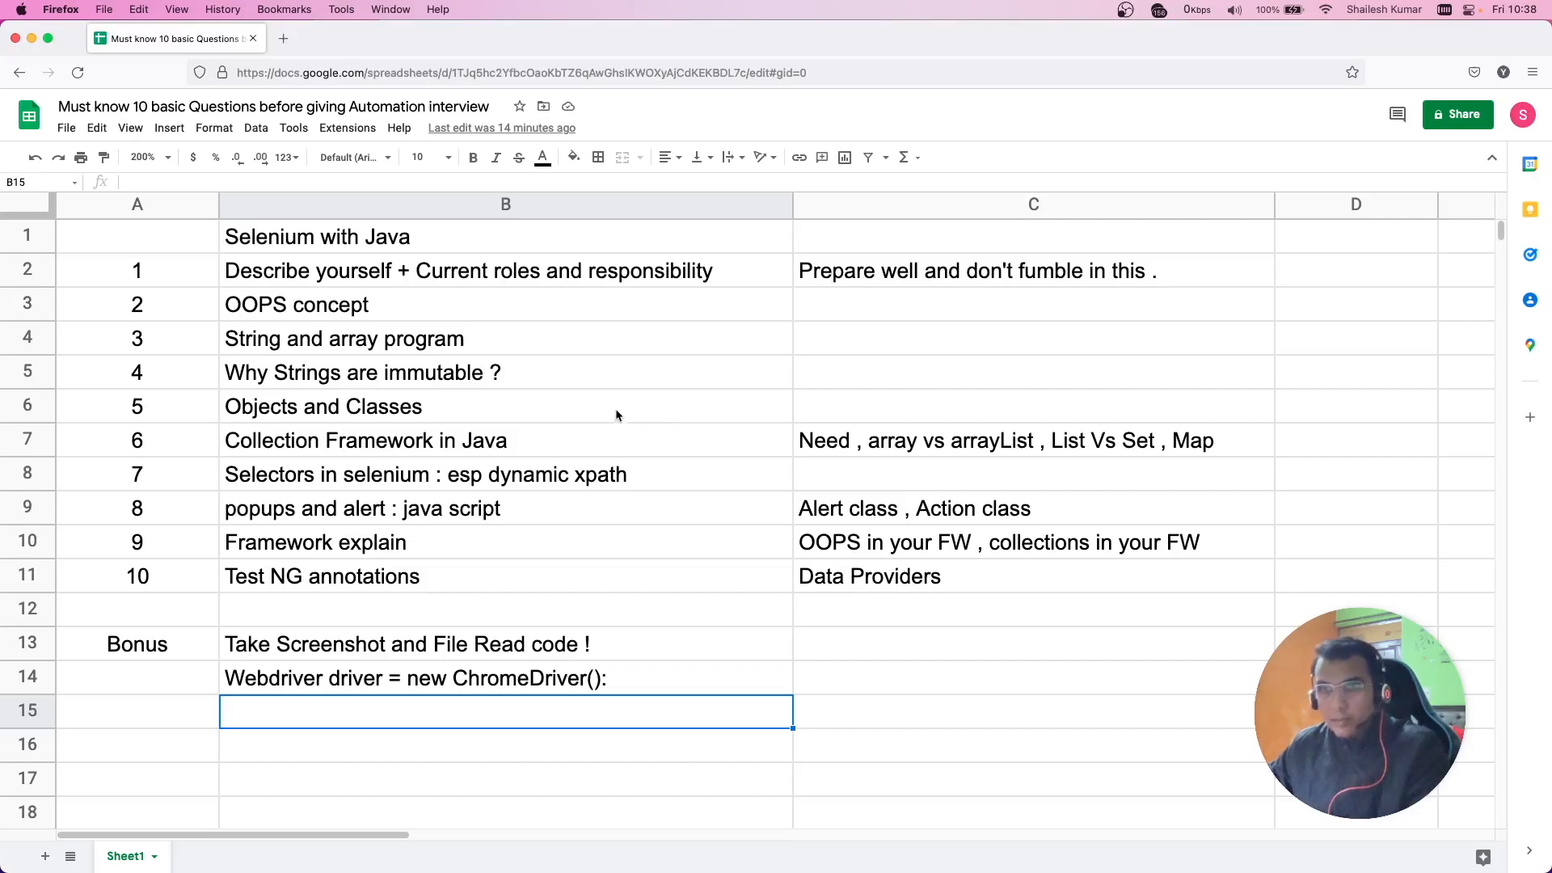
{"action": "mouse_move", "coordinate": [473, 330]}
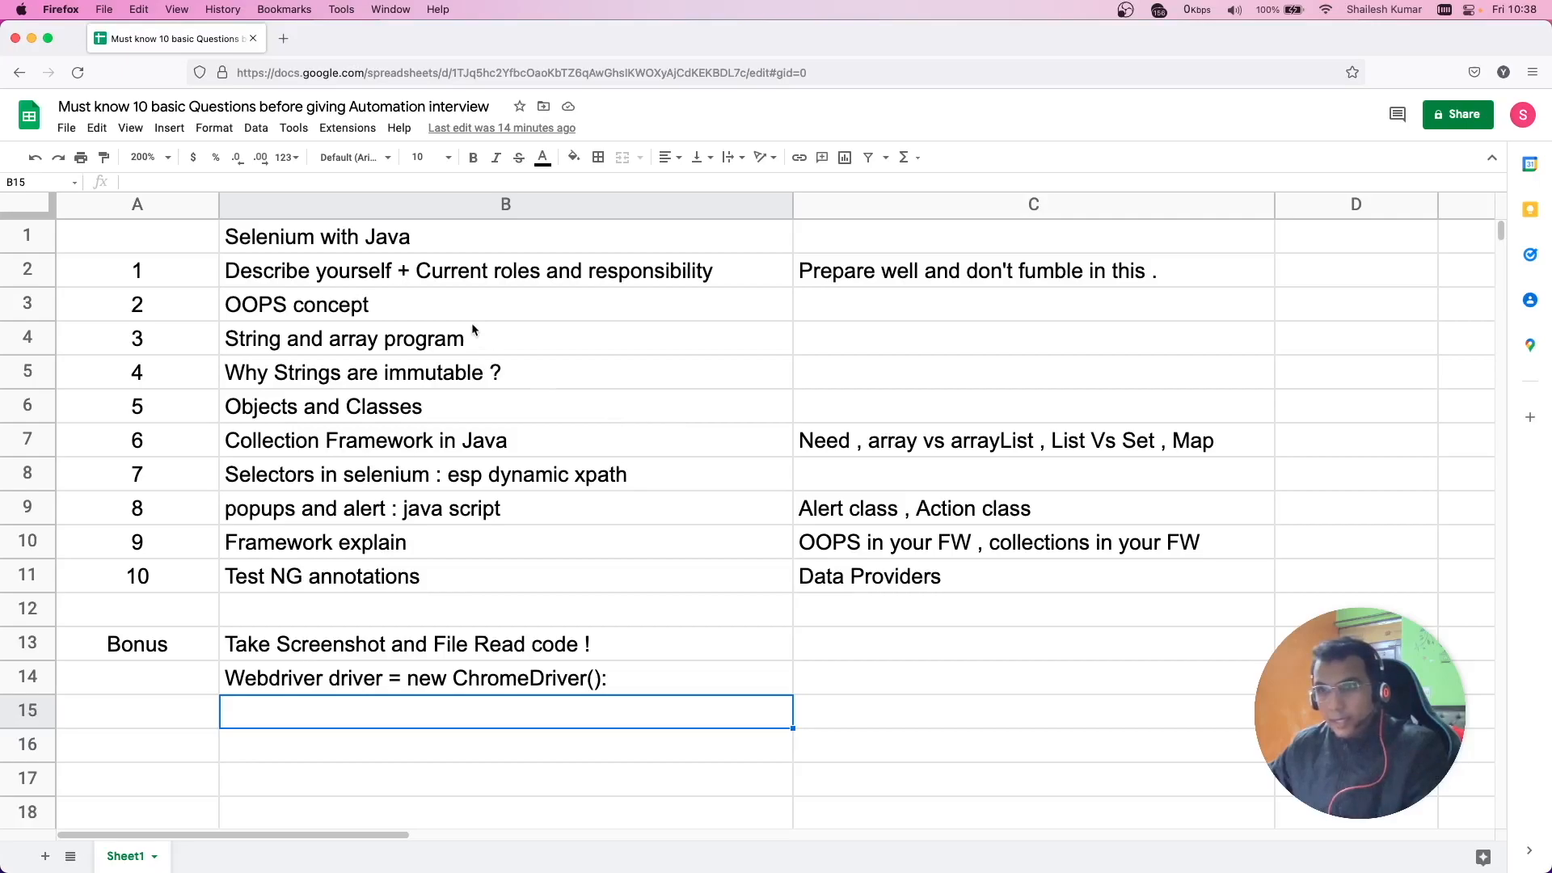